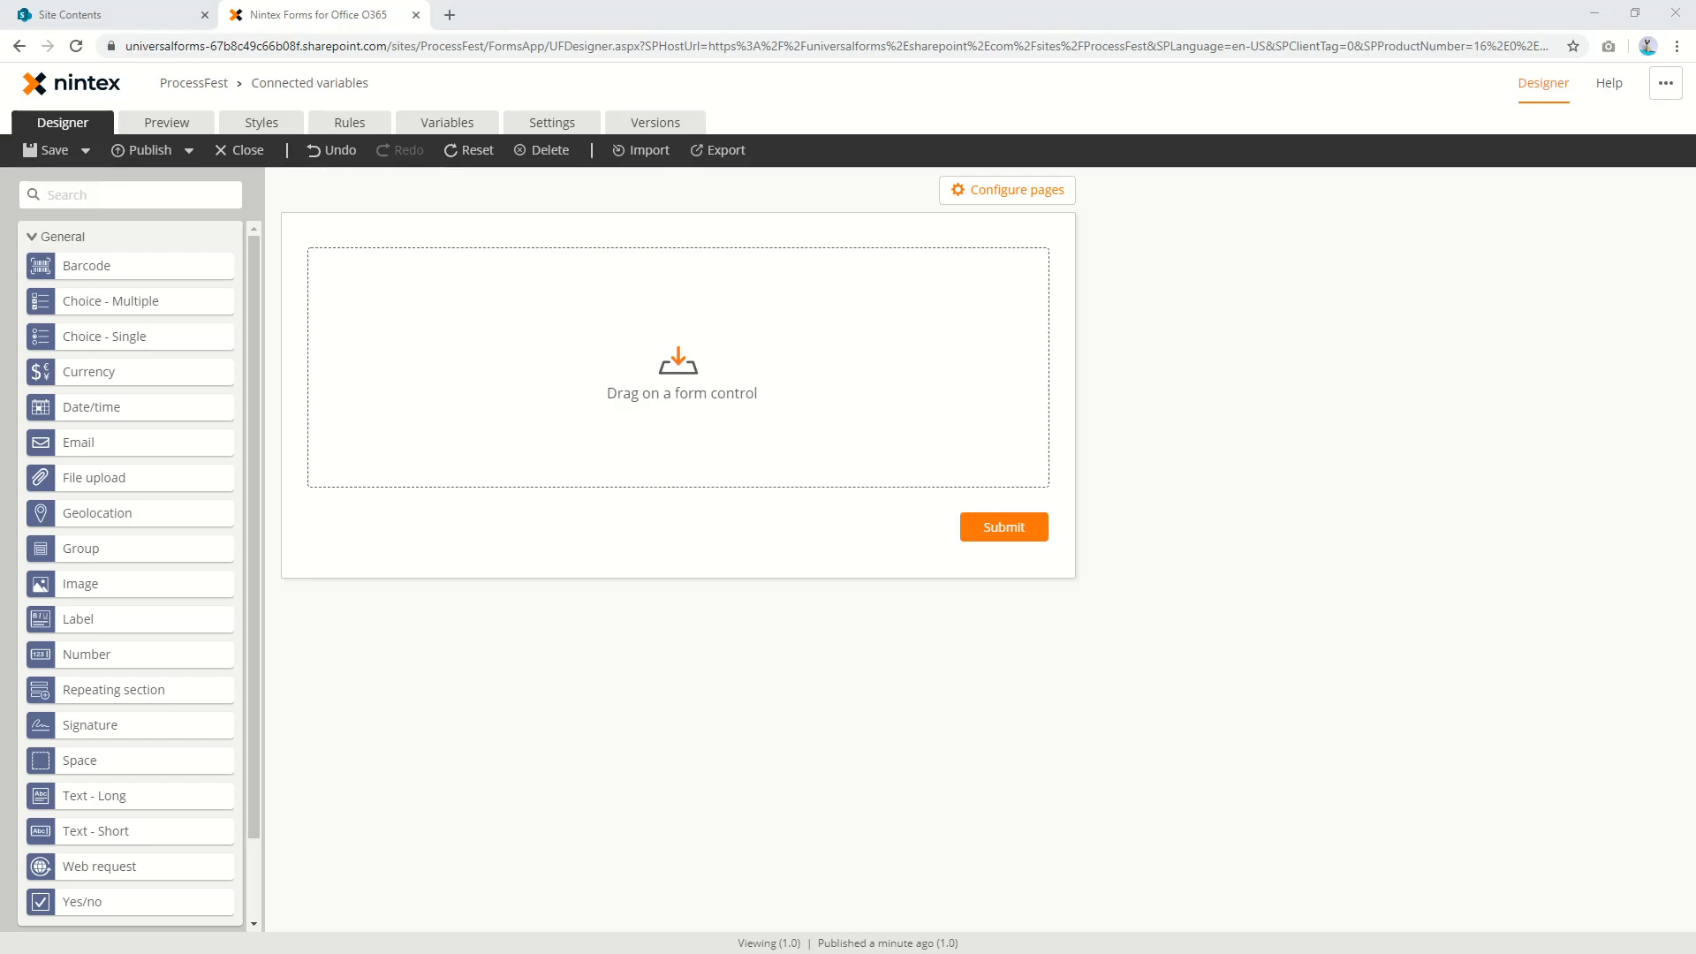
mouse_move(414, 159)
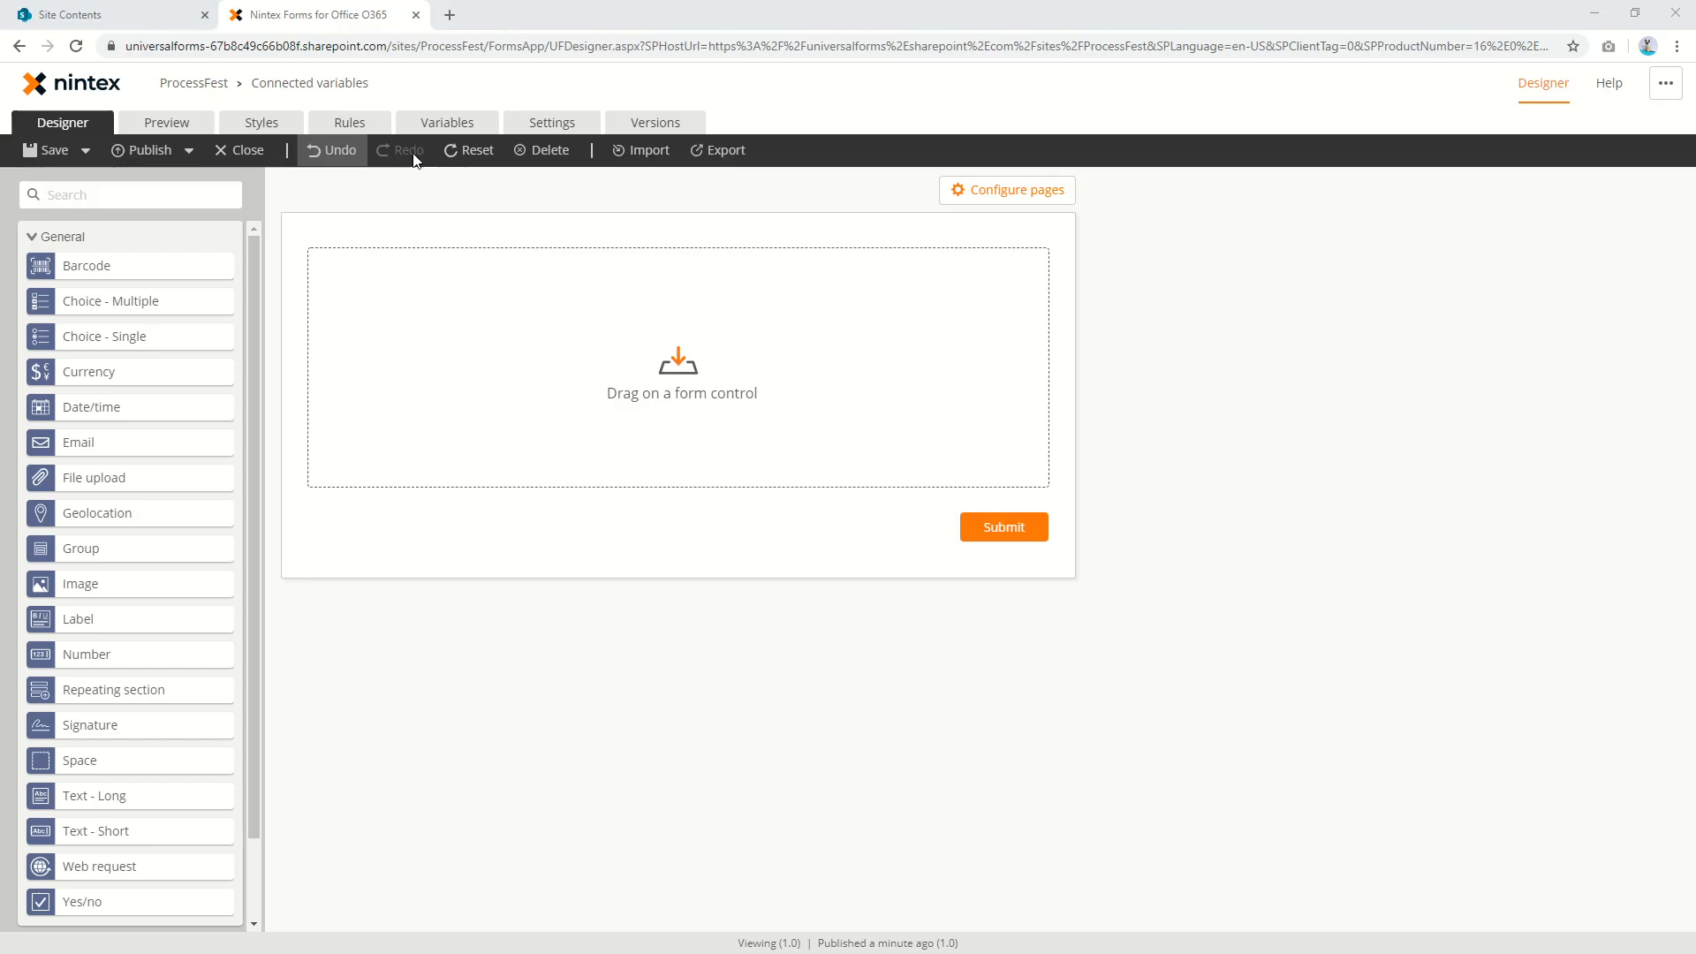
View the form variables page, start a new variable, then cancel it so none exist
click(445, 121)
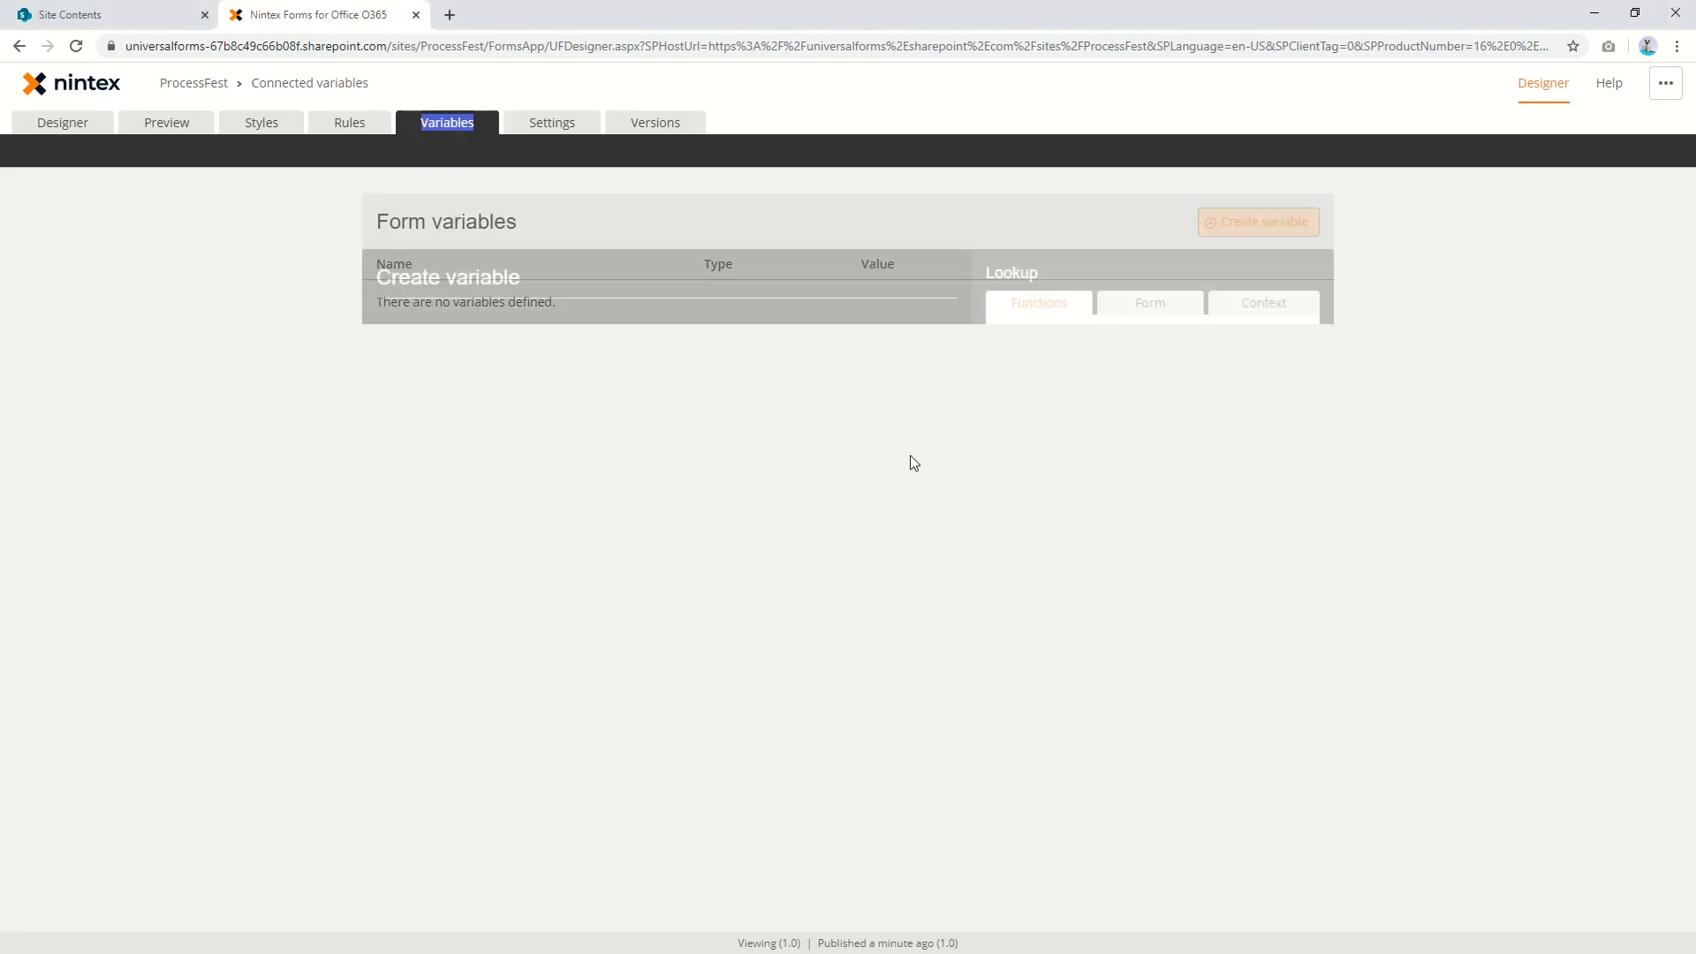
click(1258, 222)
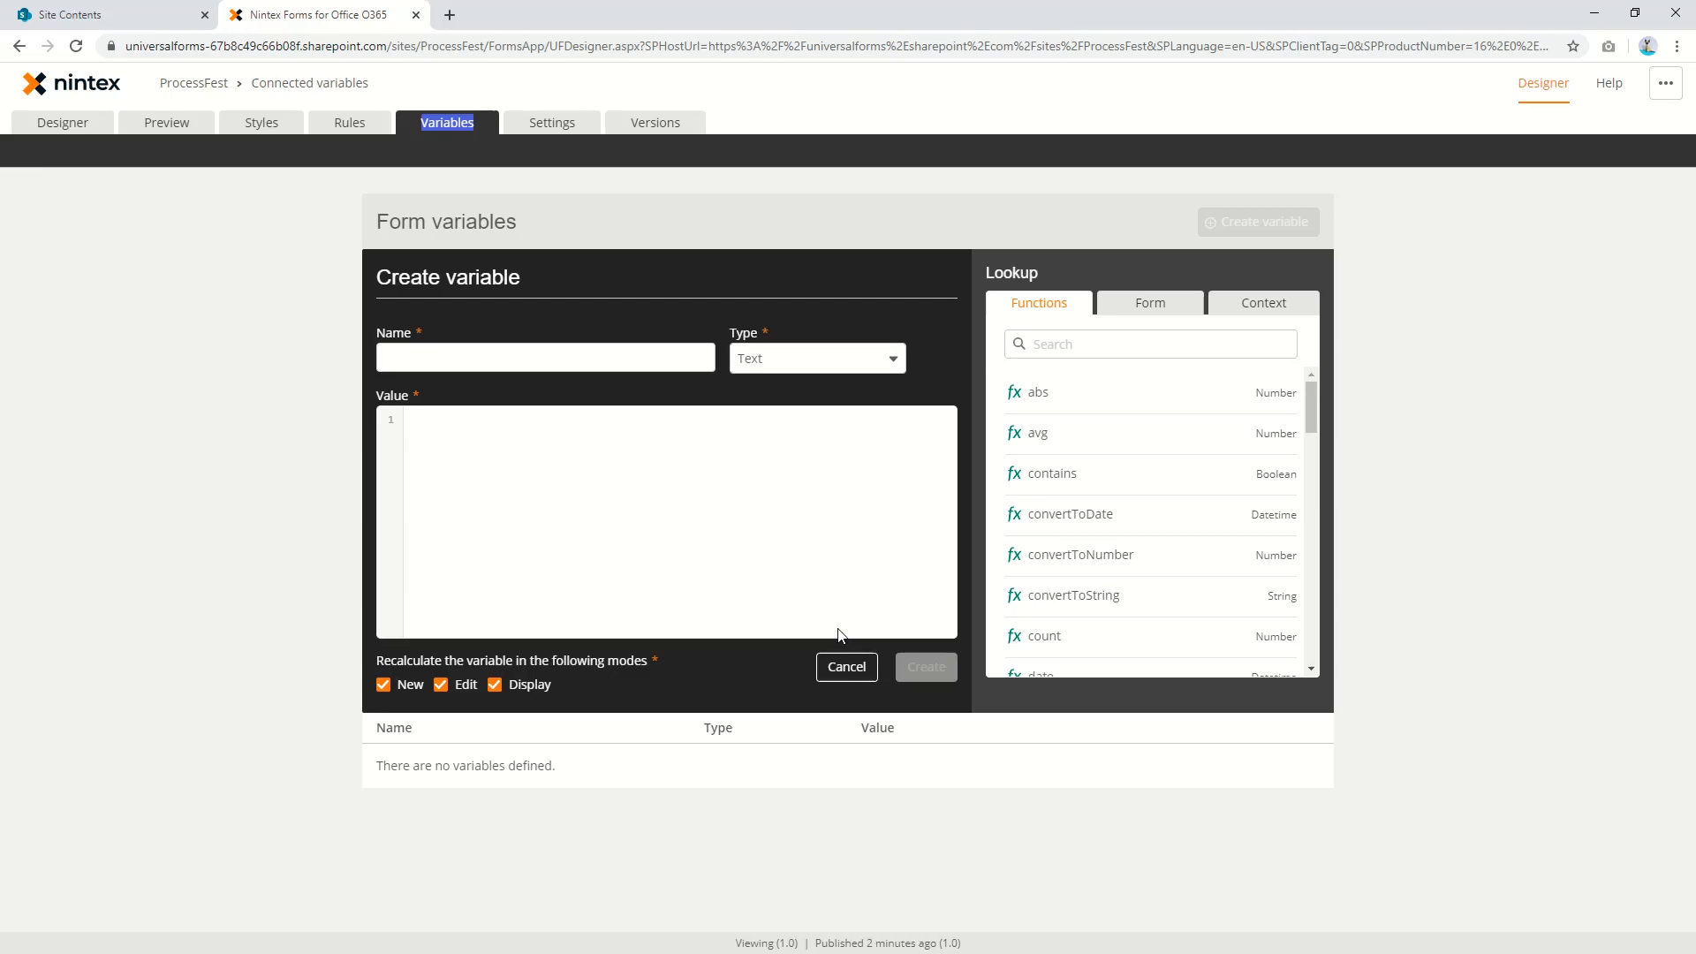
click(846, 666)
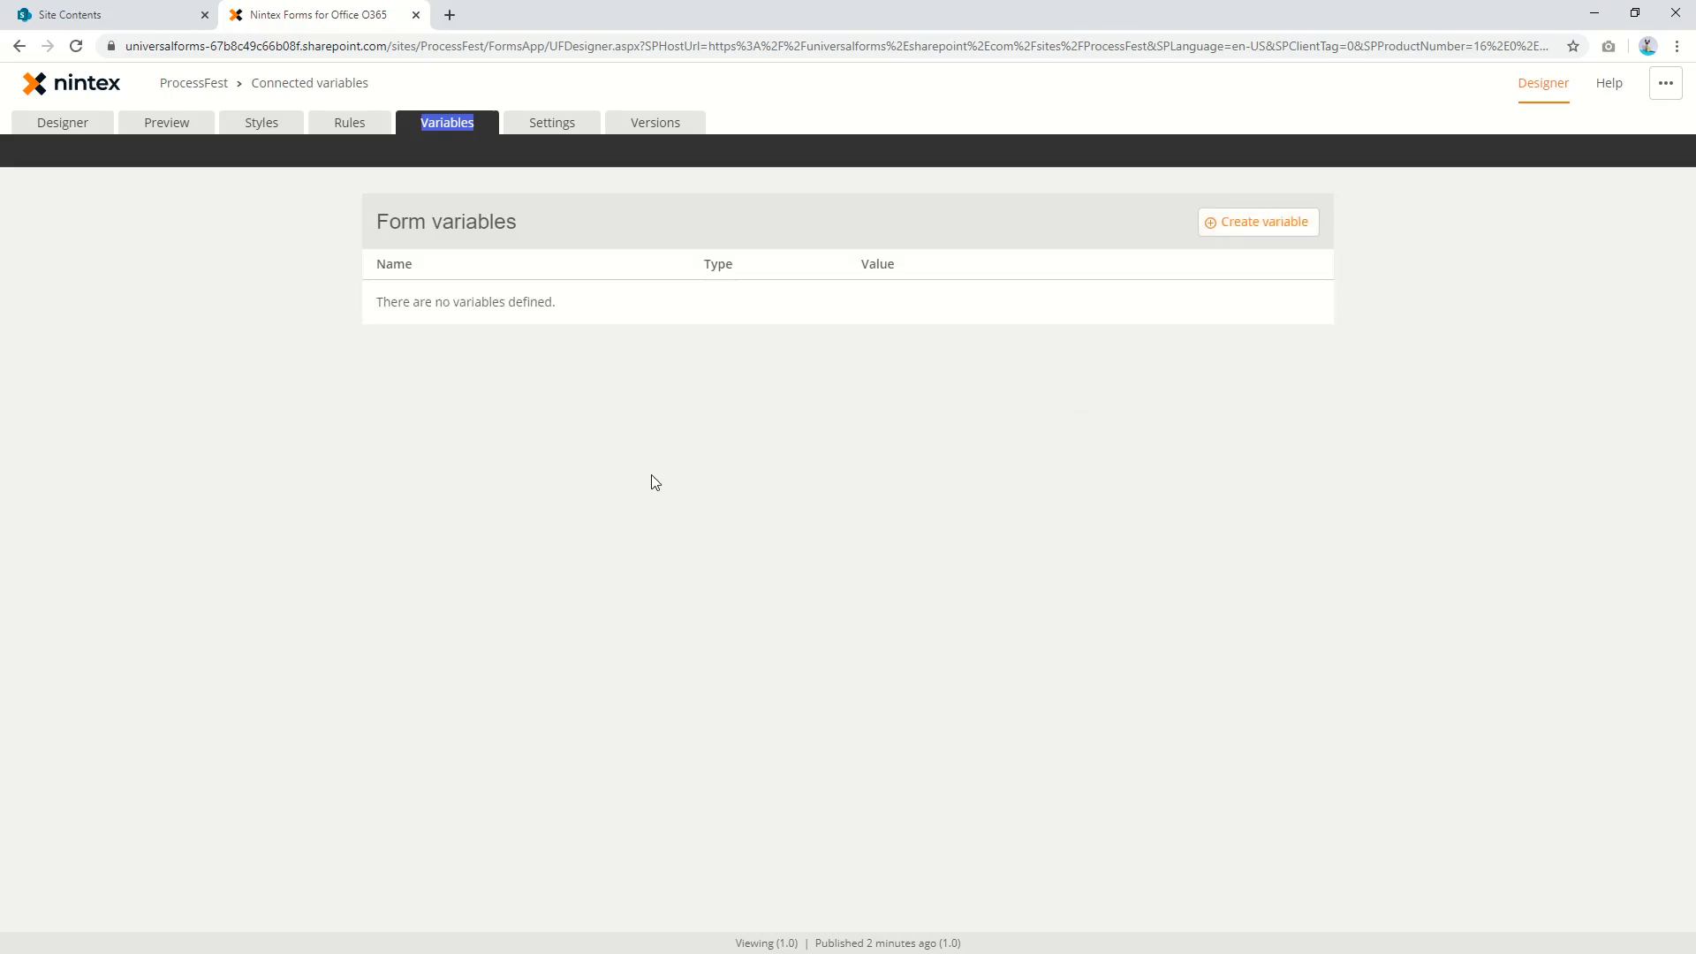
Back in the Designer, title the two short text fields First name and Last name
click(62, 121)
text(F)
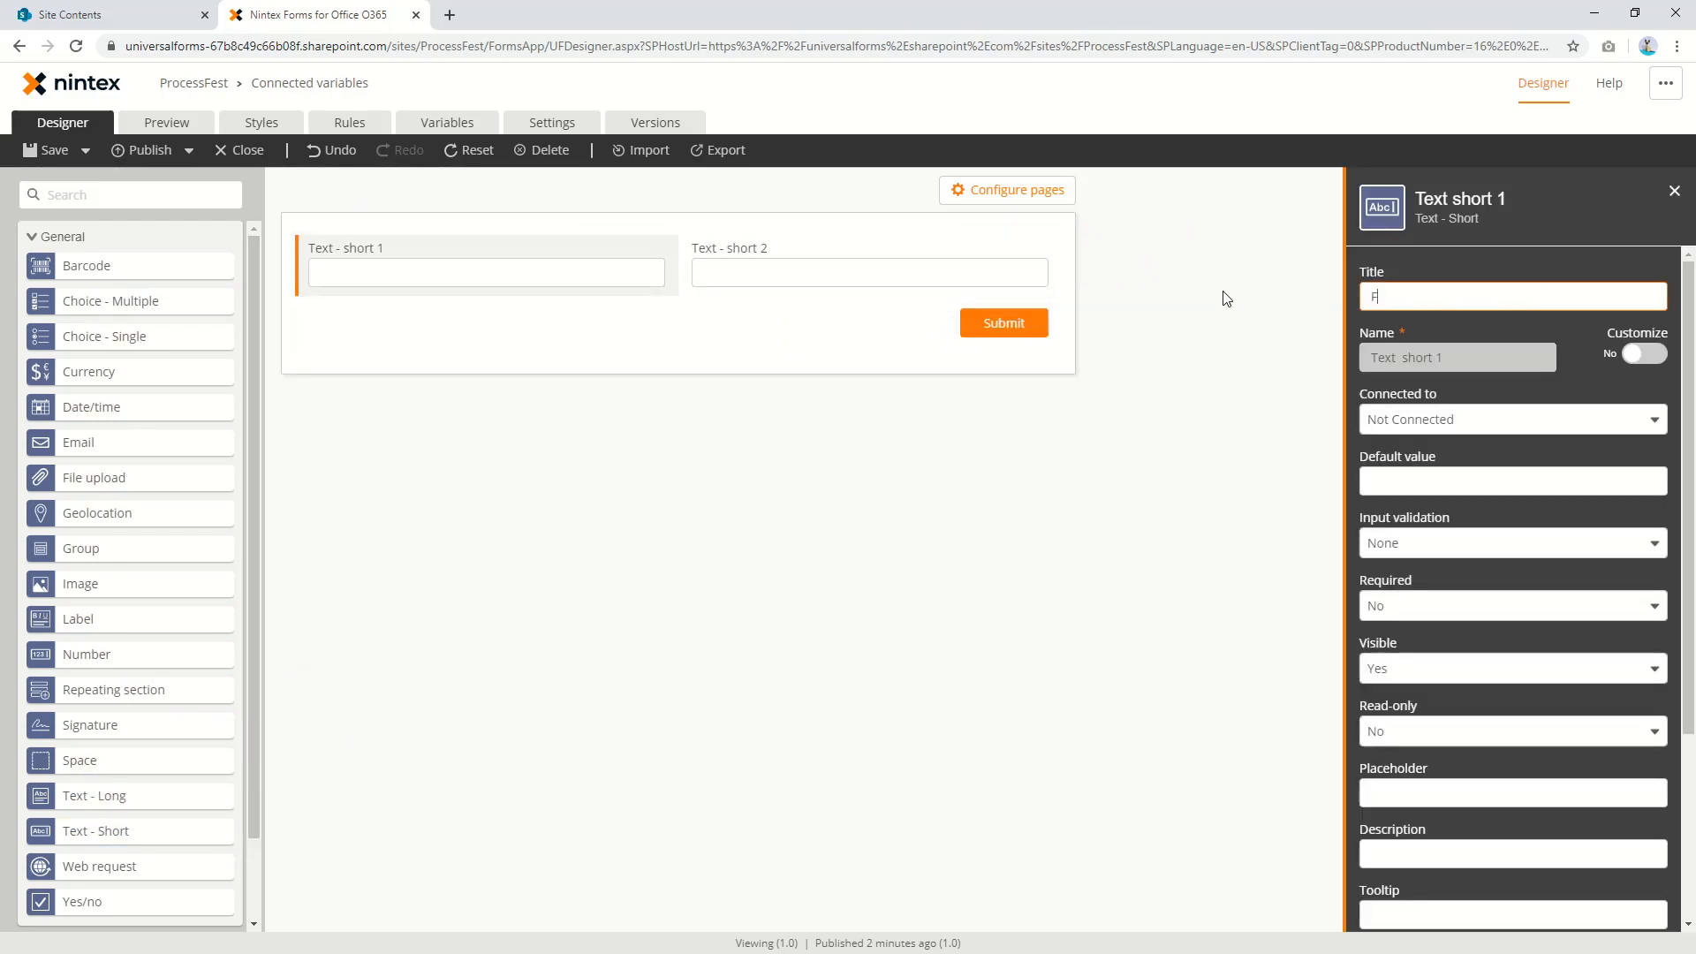
text(irst name)
text(Last name)
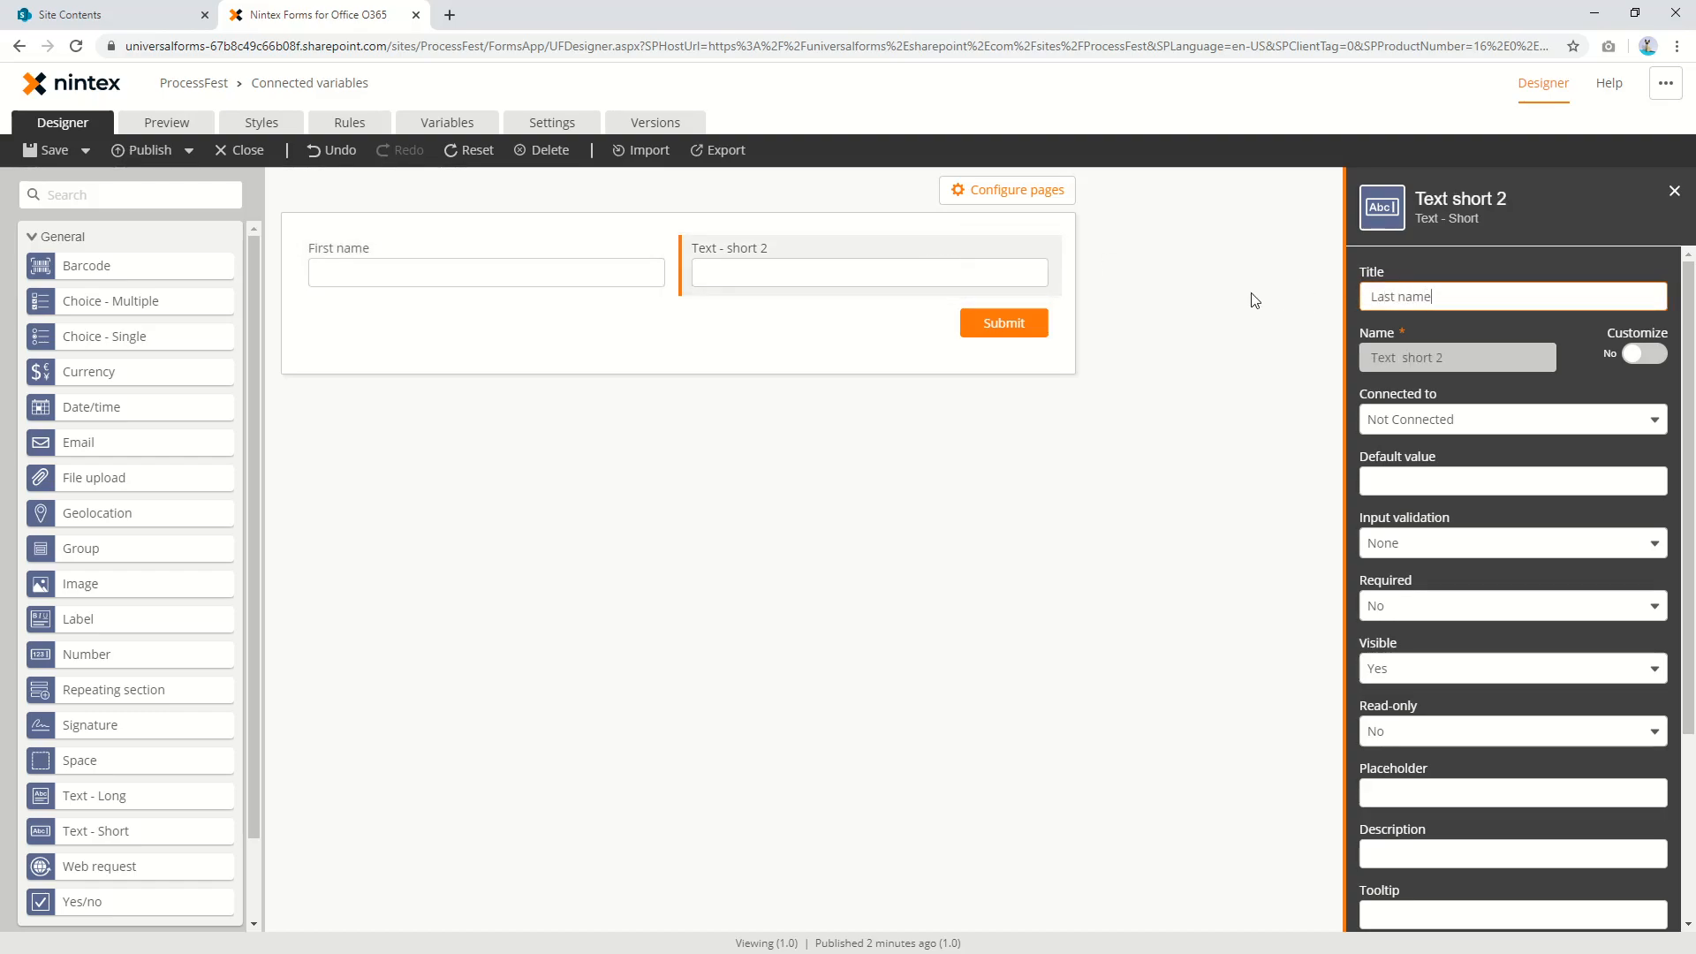
mouse_move(447, 693)
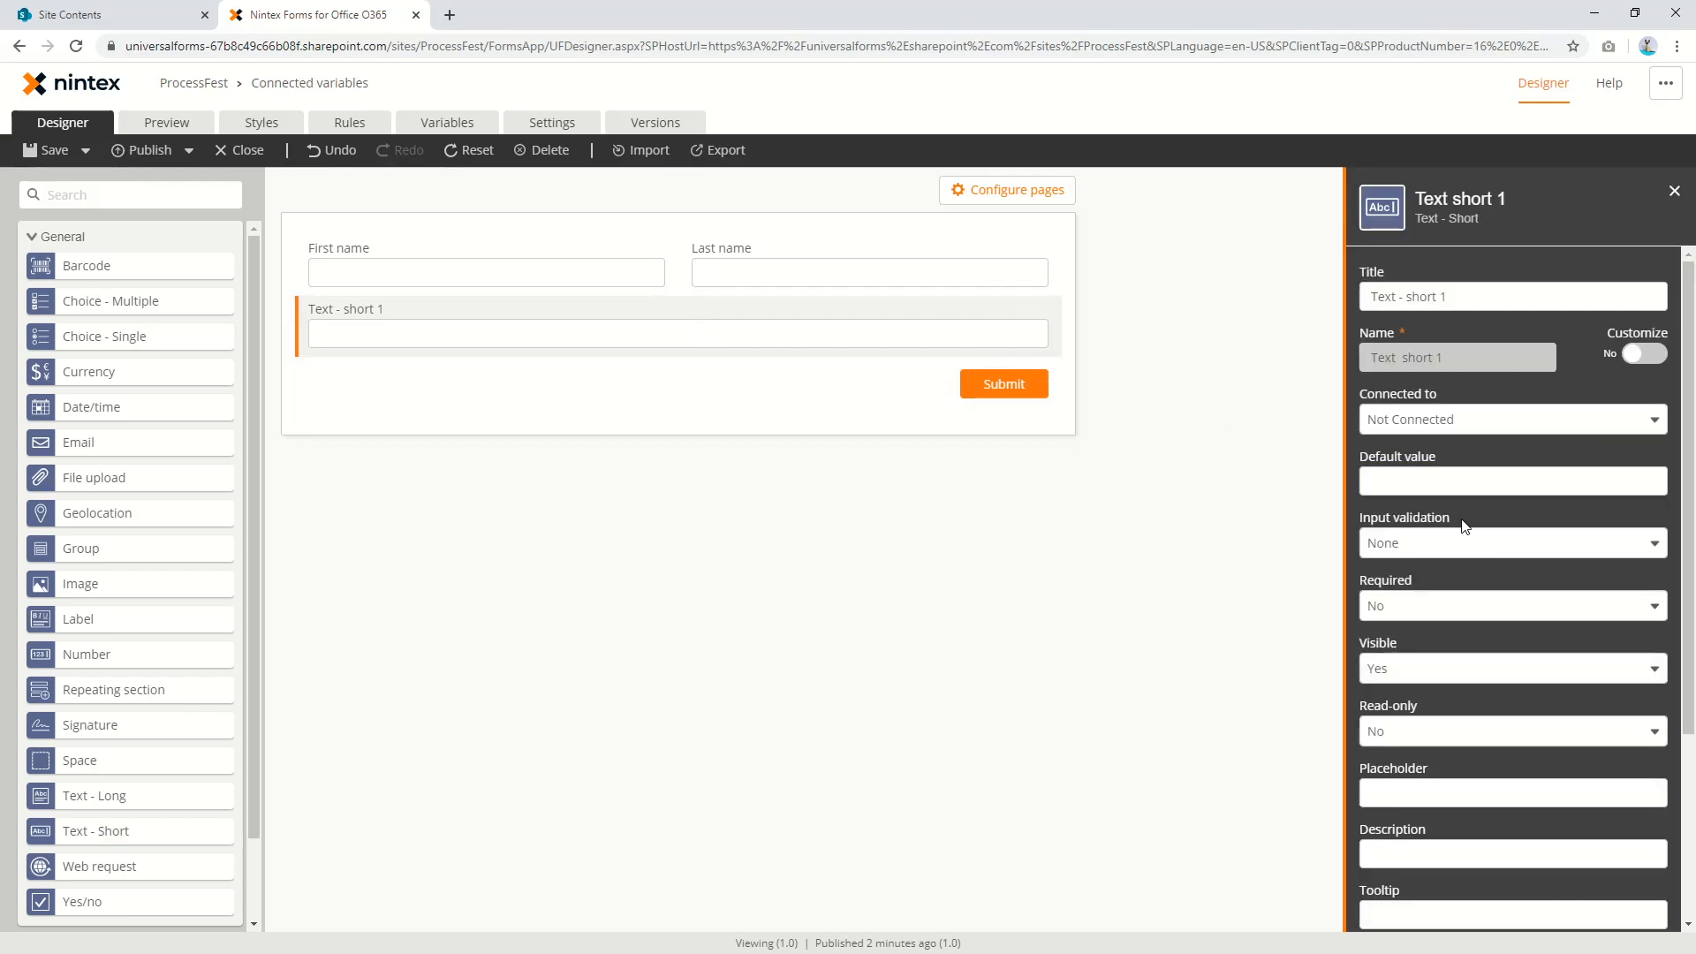
Title the third short text field 'Full name', hidden and connected to Title
click(1511, 668)
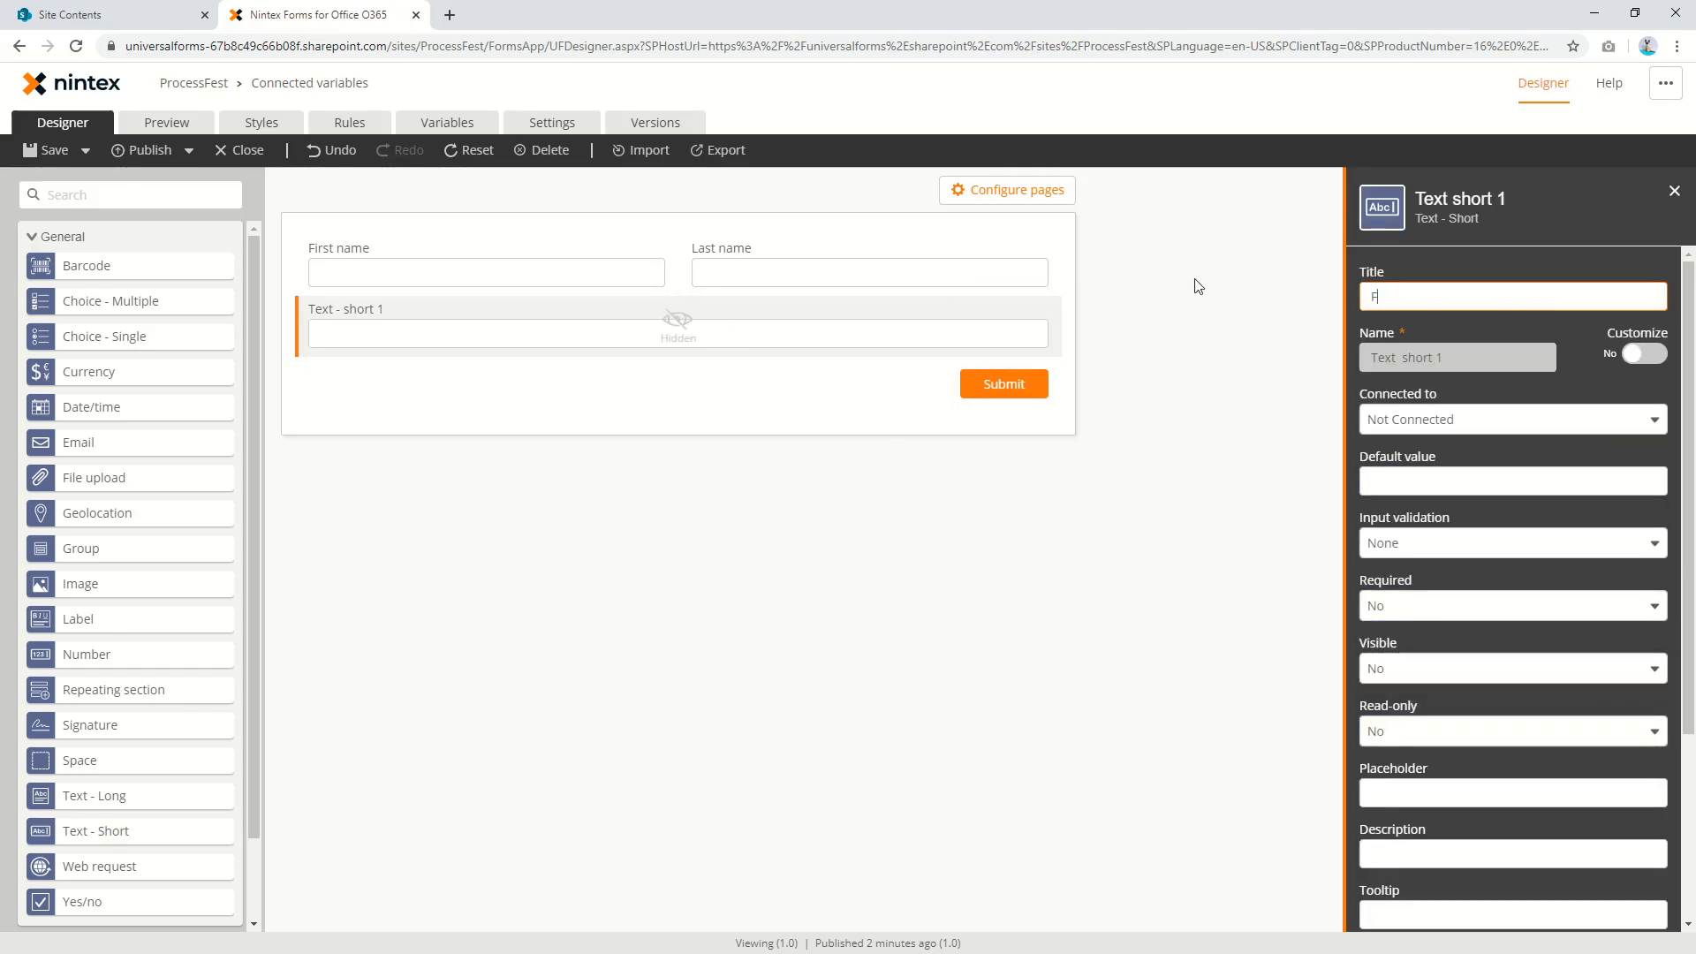
text(Full name)
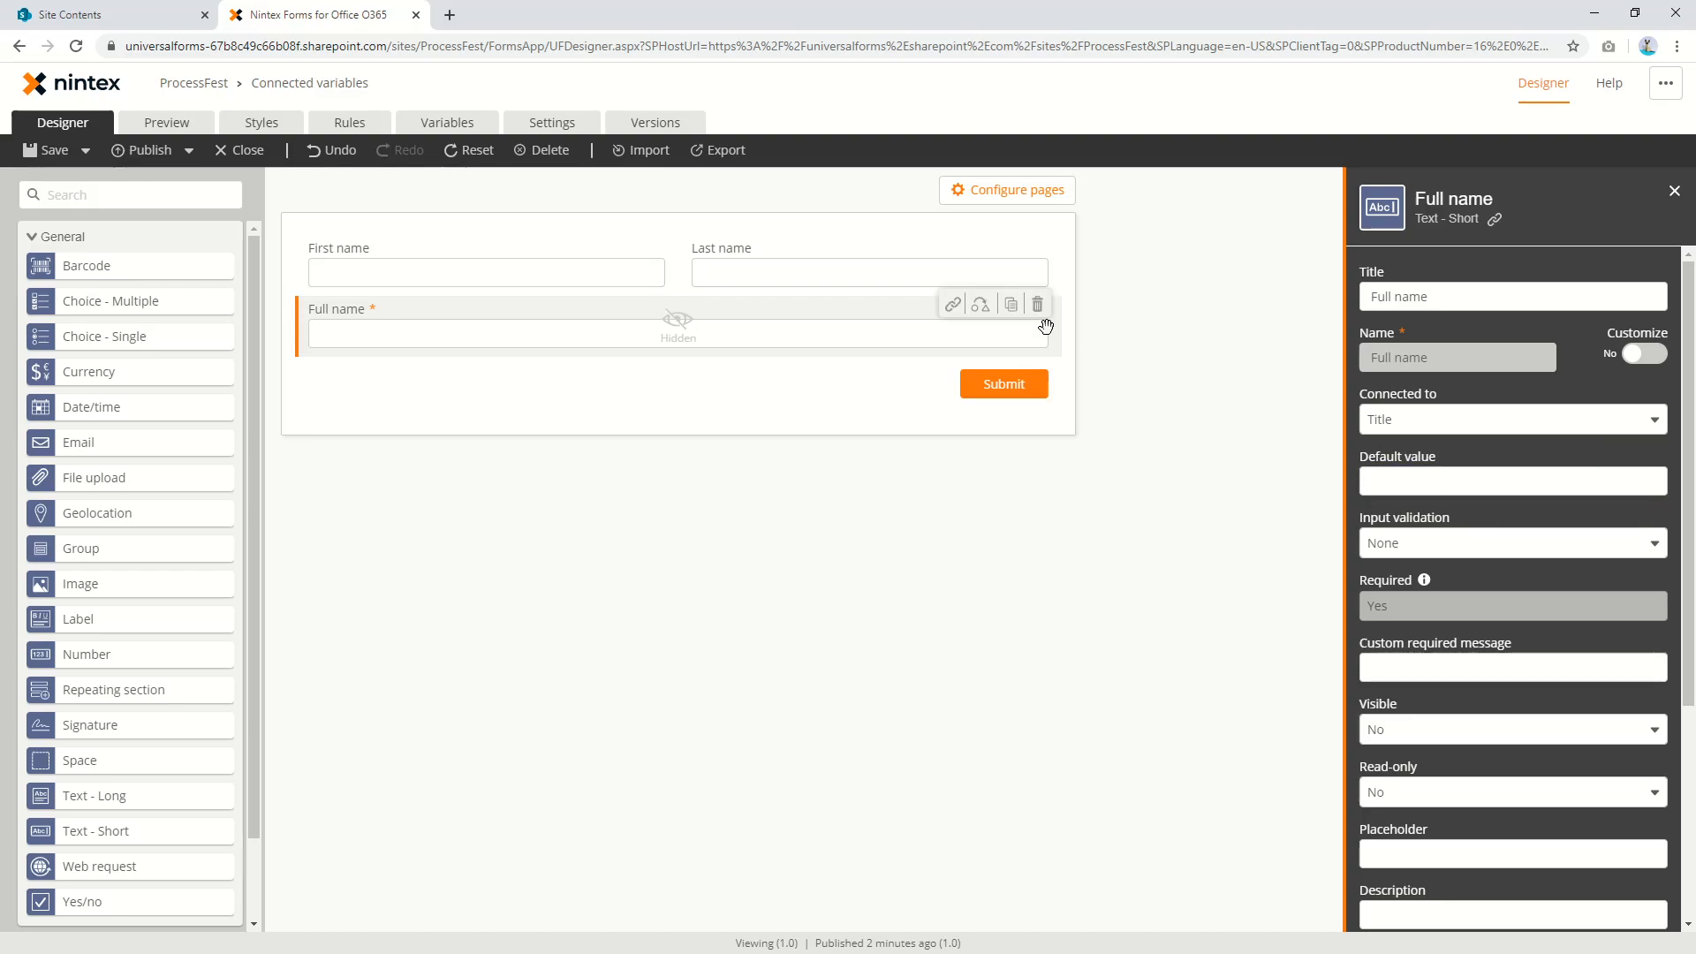
mouse_move(789, 264)
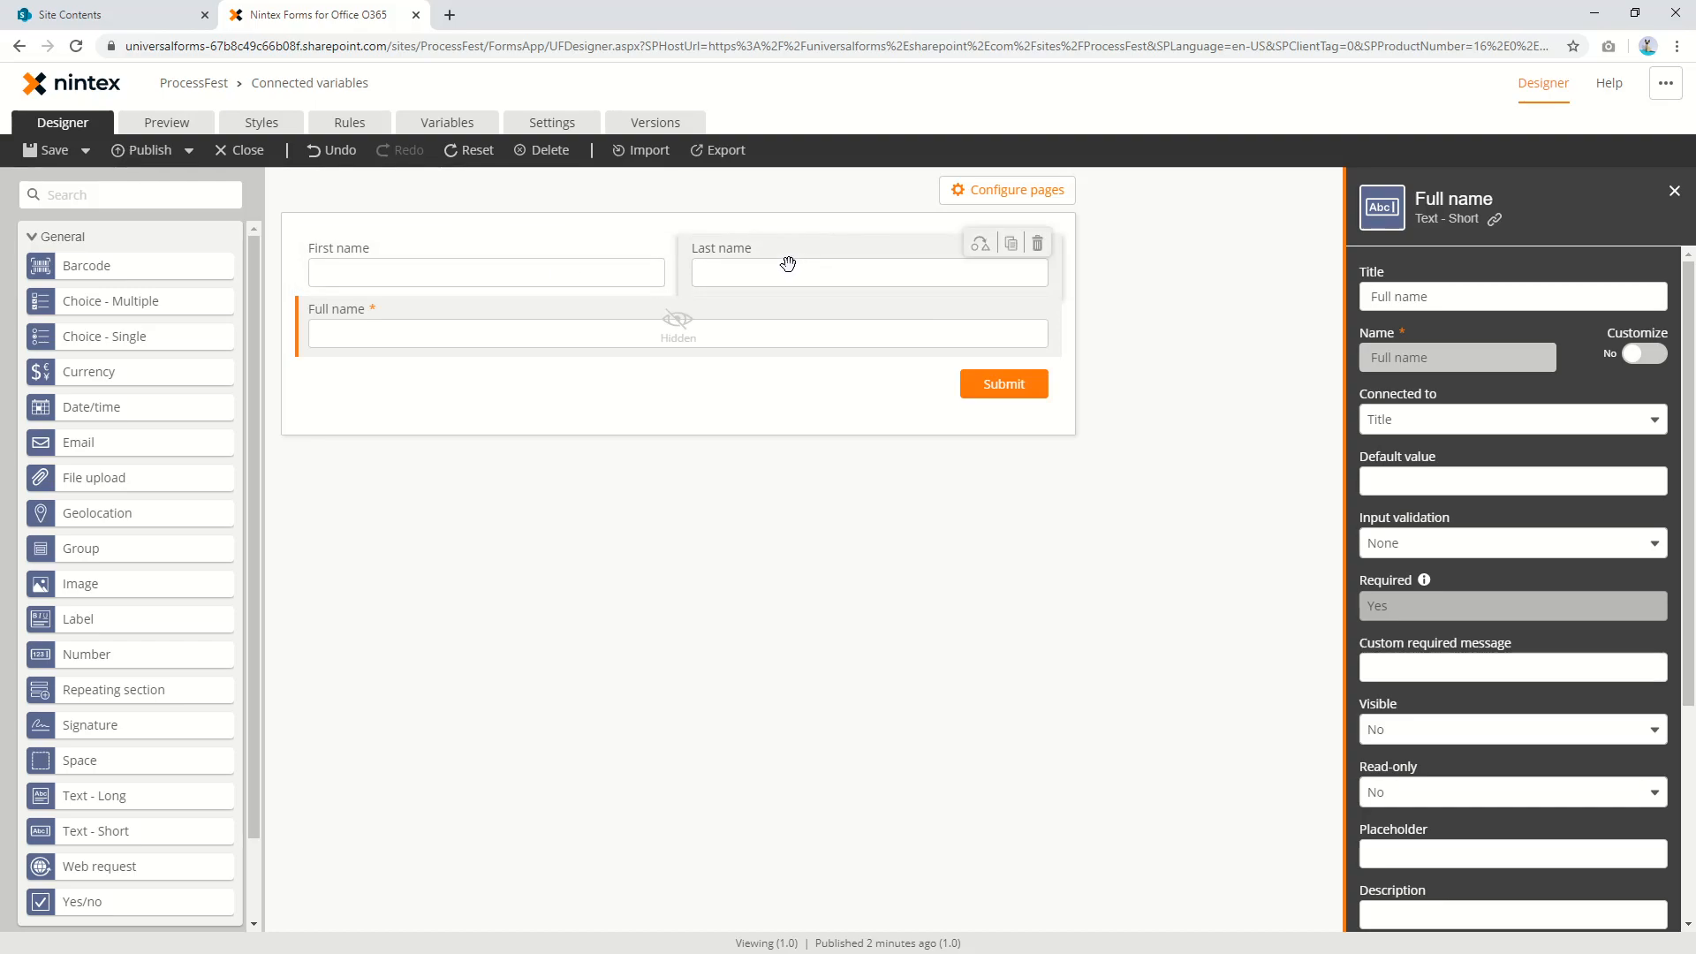
mouse_move(1483, 437)
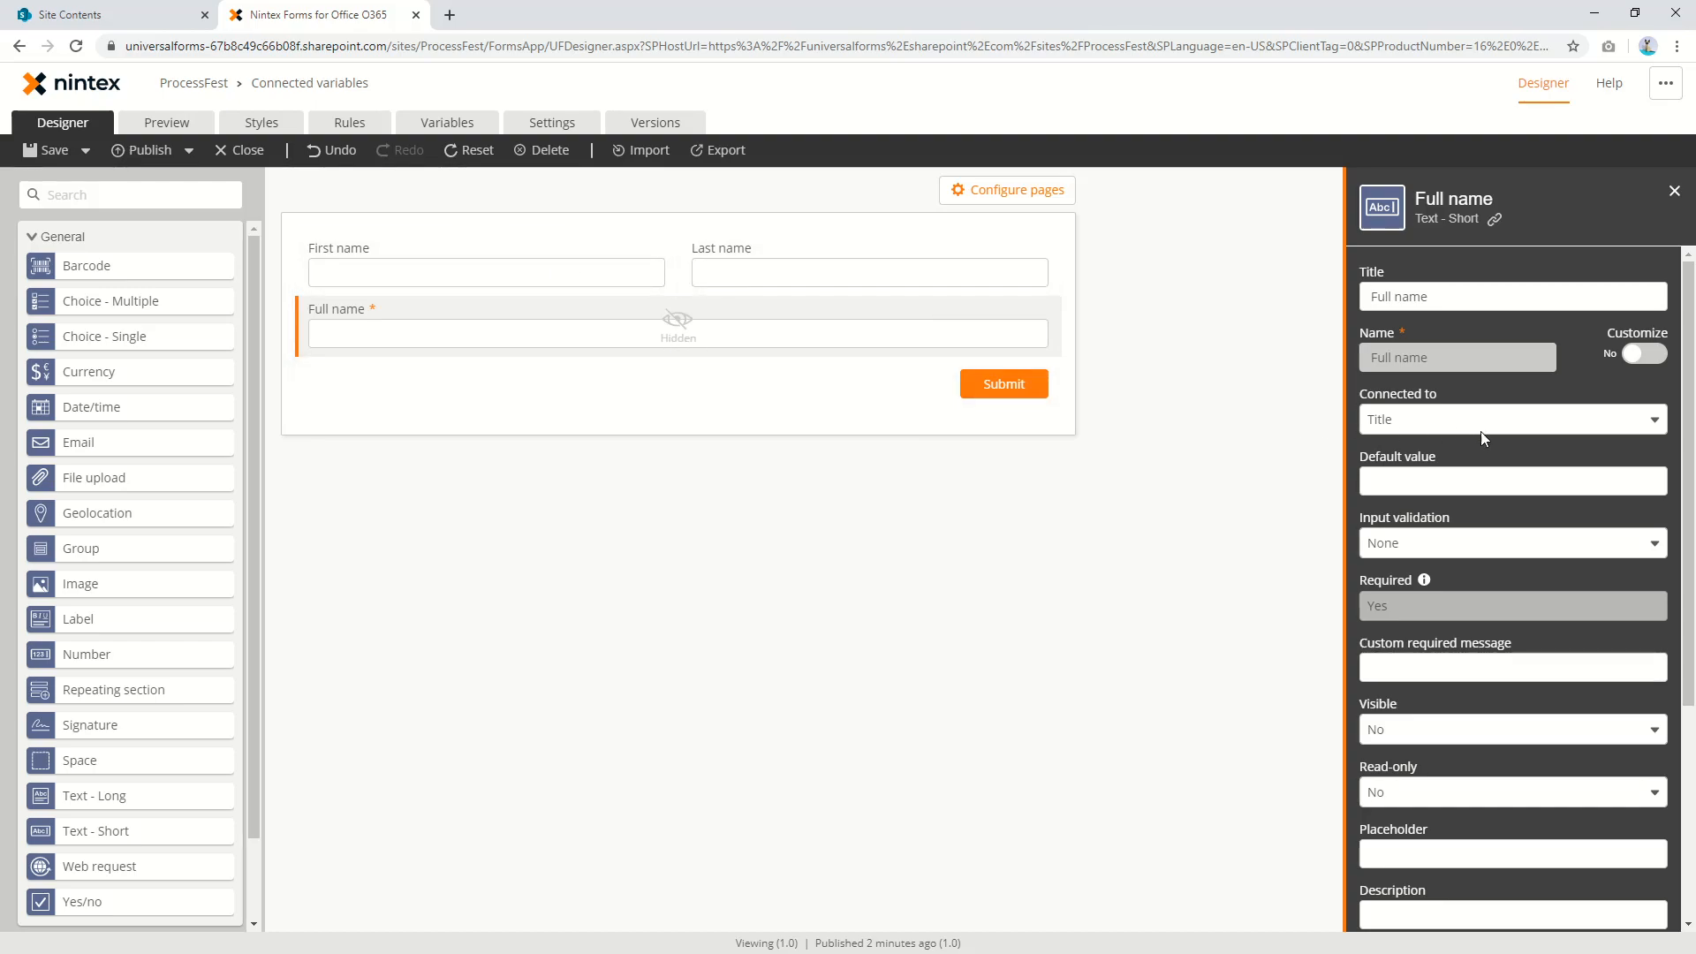
Start a new form rule named 'Fill out full name field'
click(350, 121)
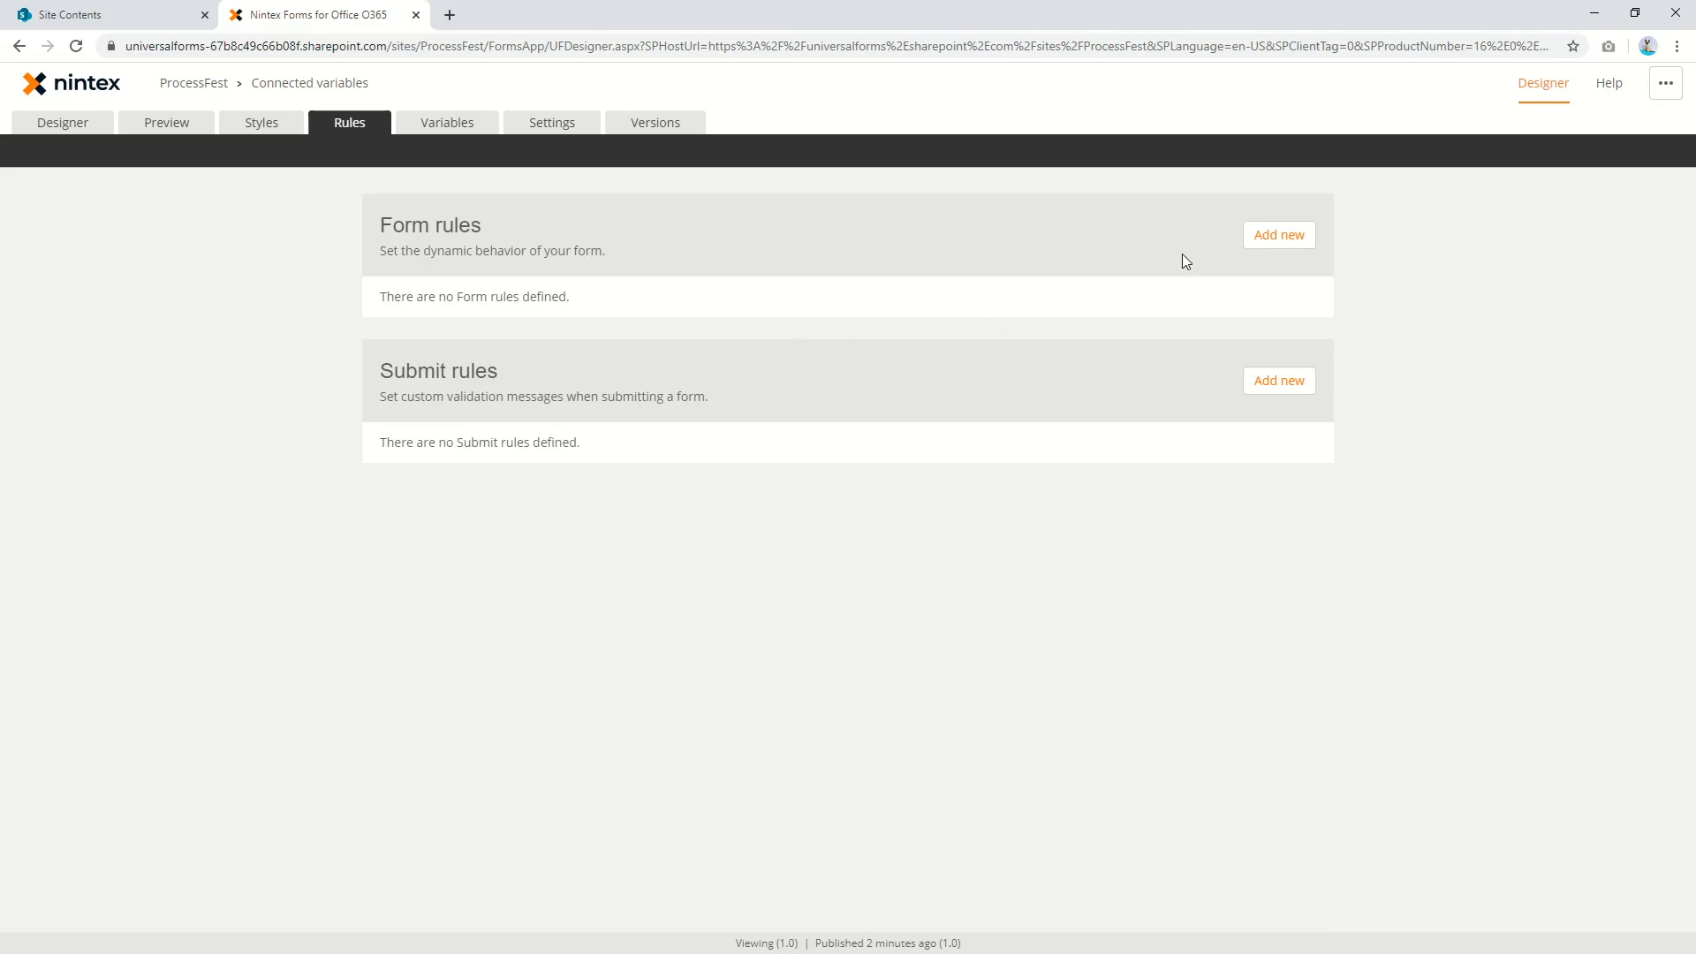
click(1278, 235)
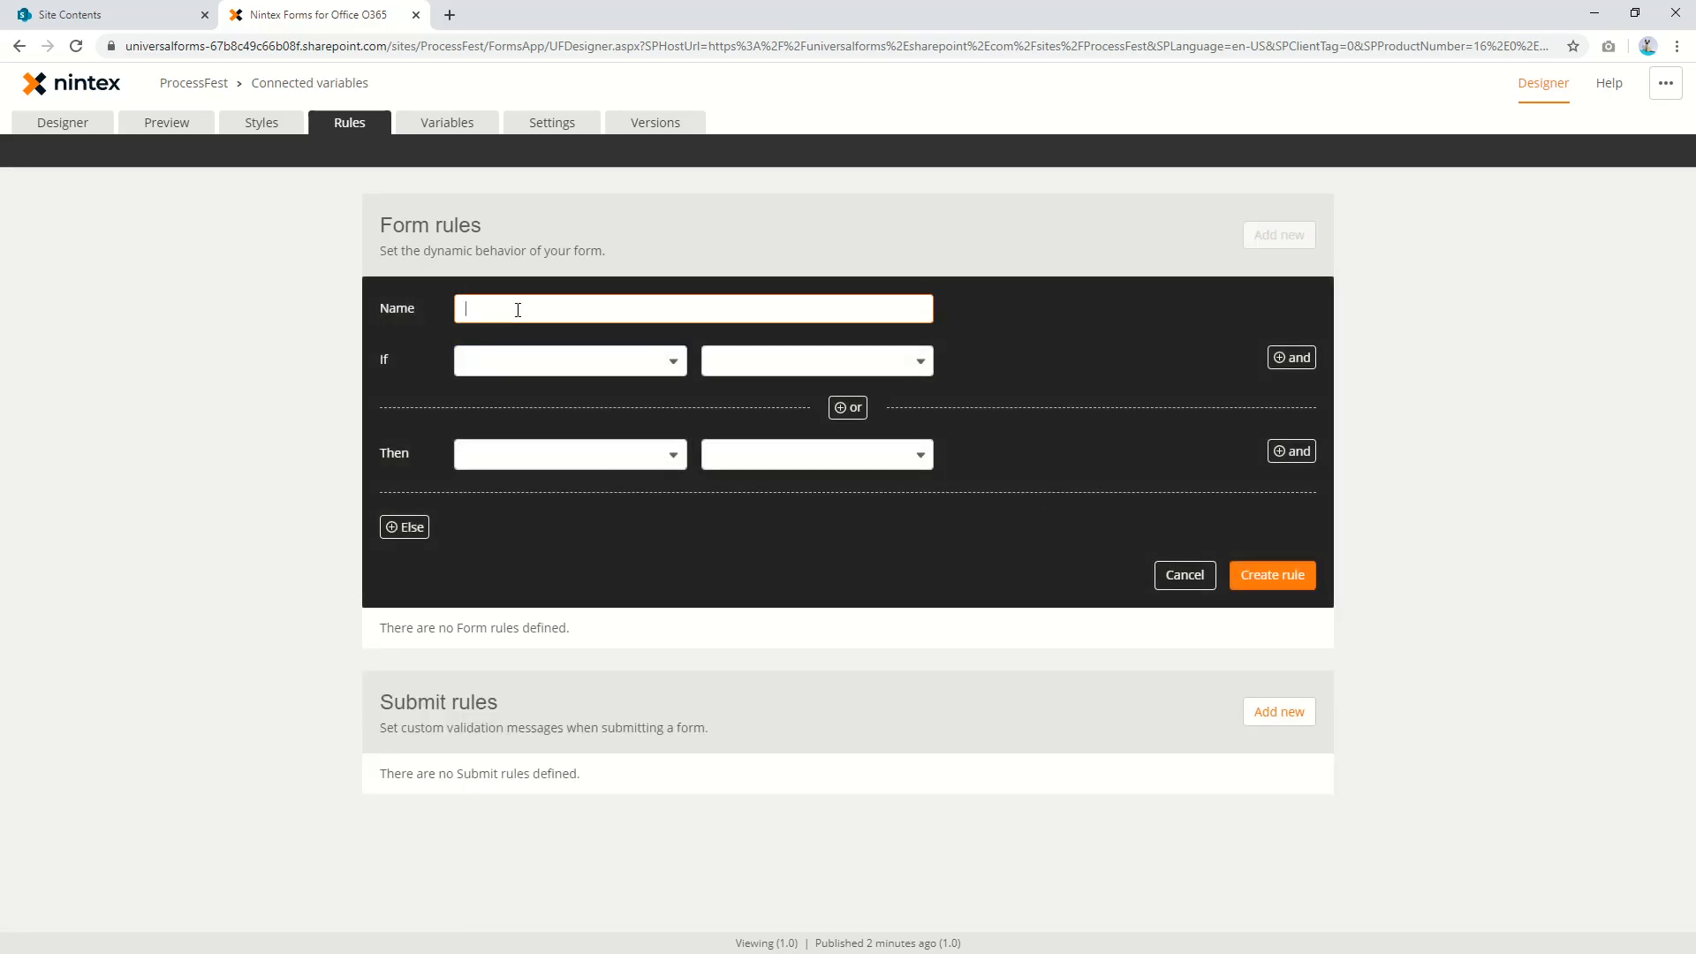
text(Fill out)
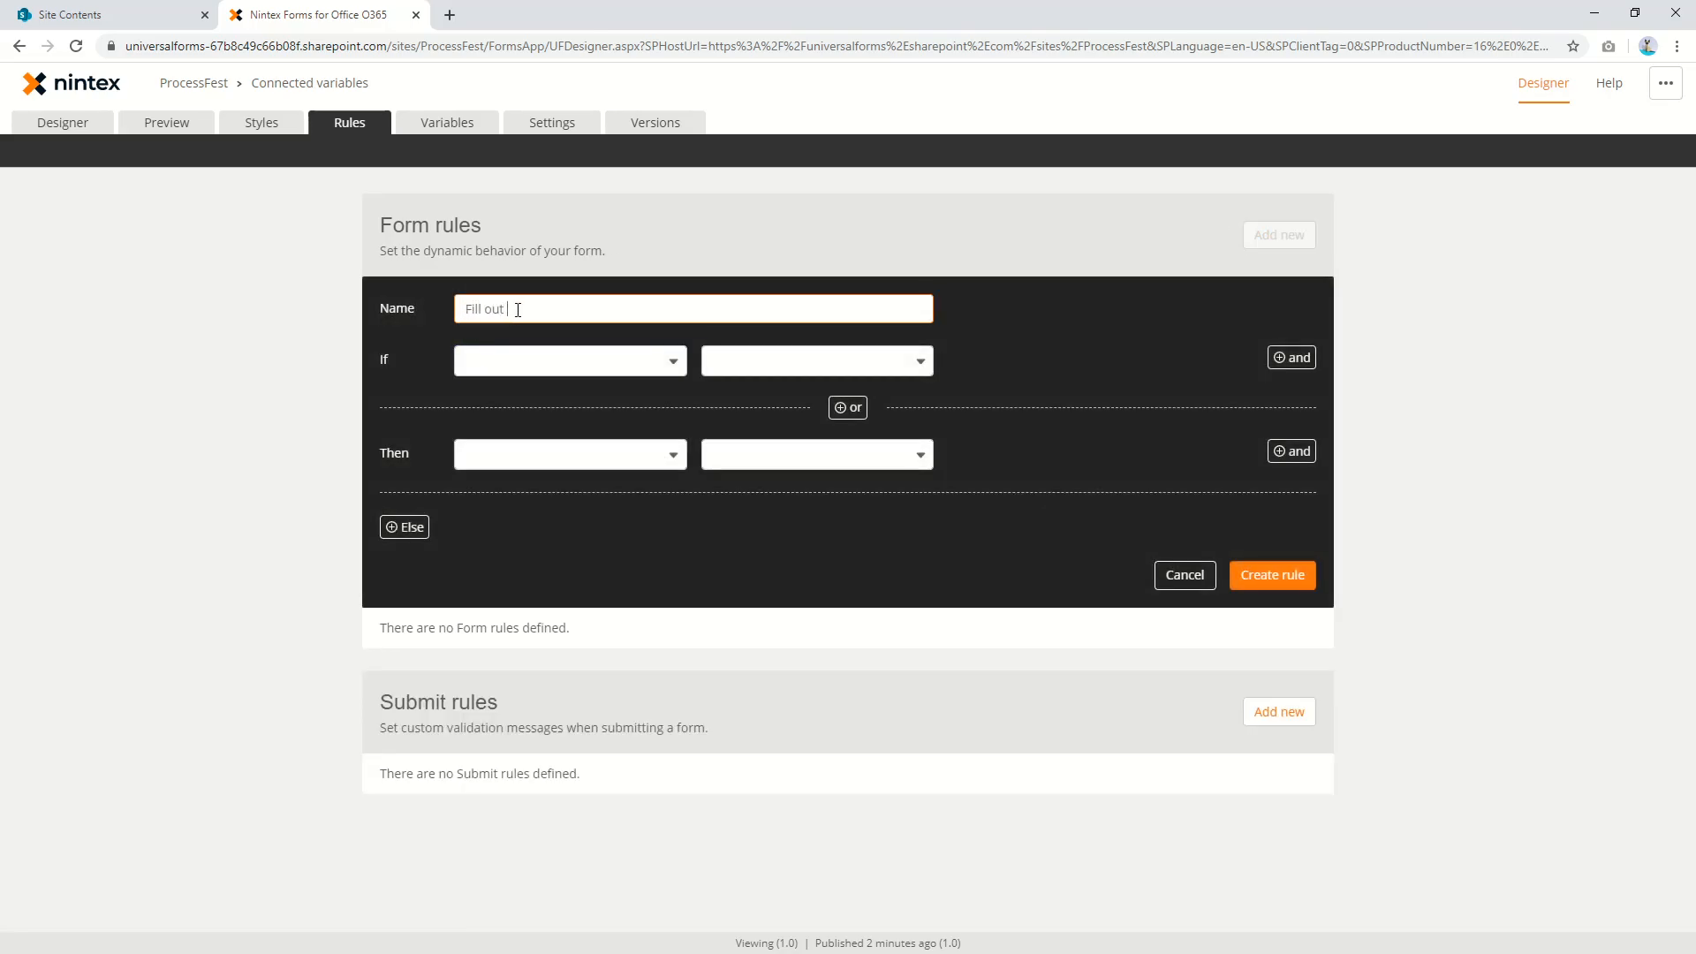
text(full name fi)
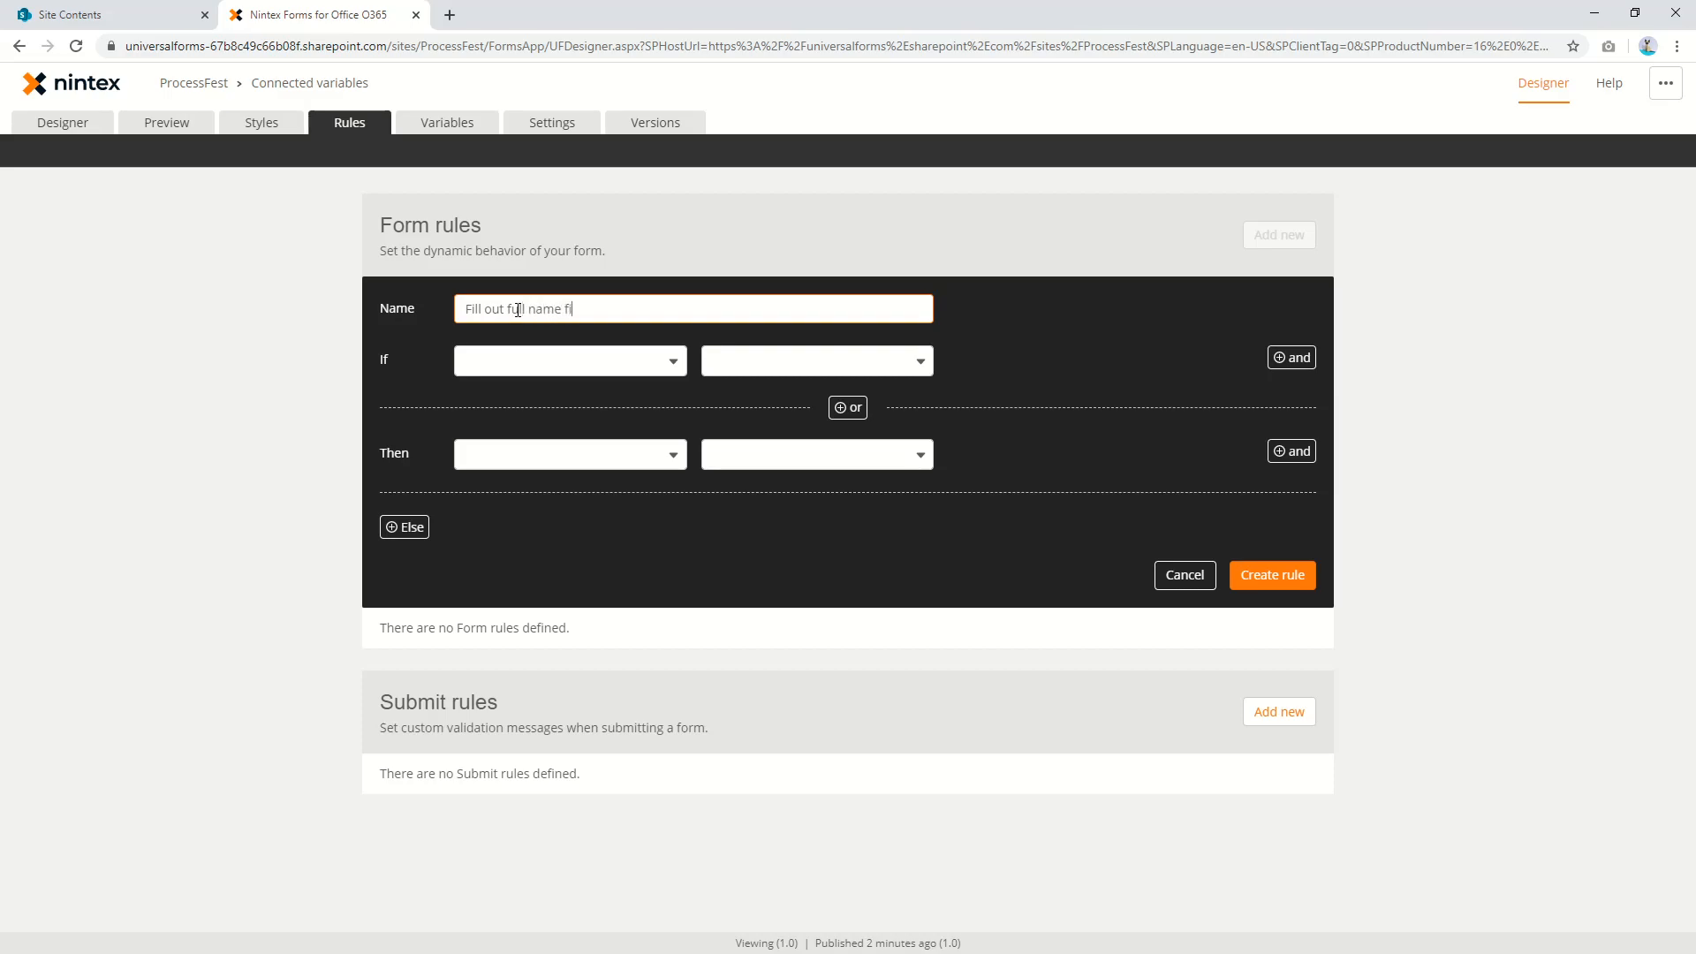
text(eld)
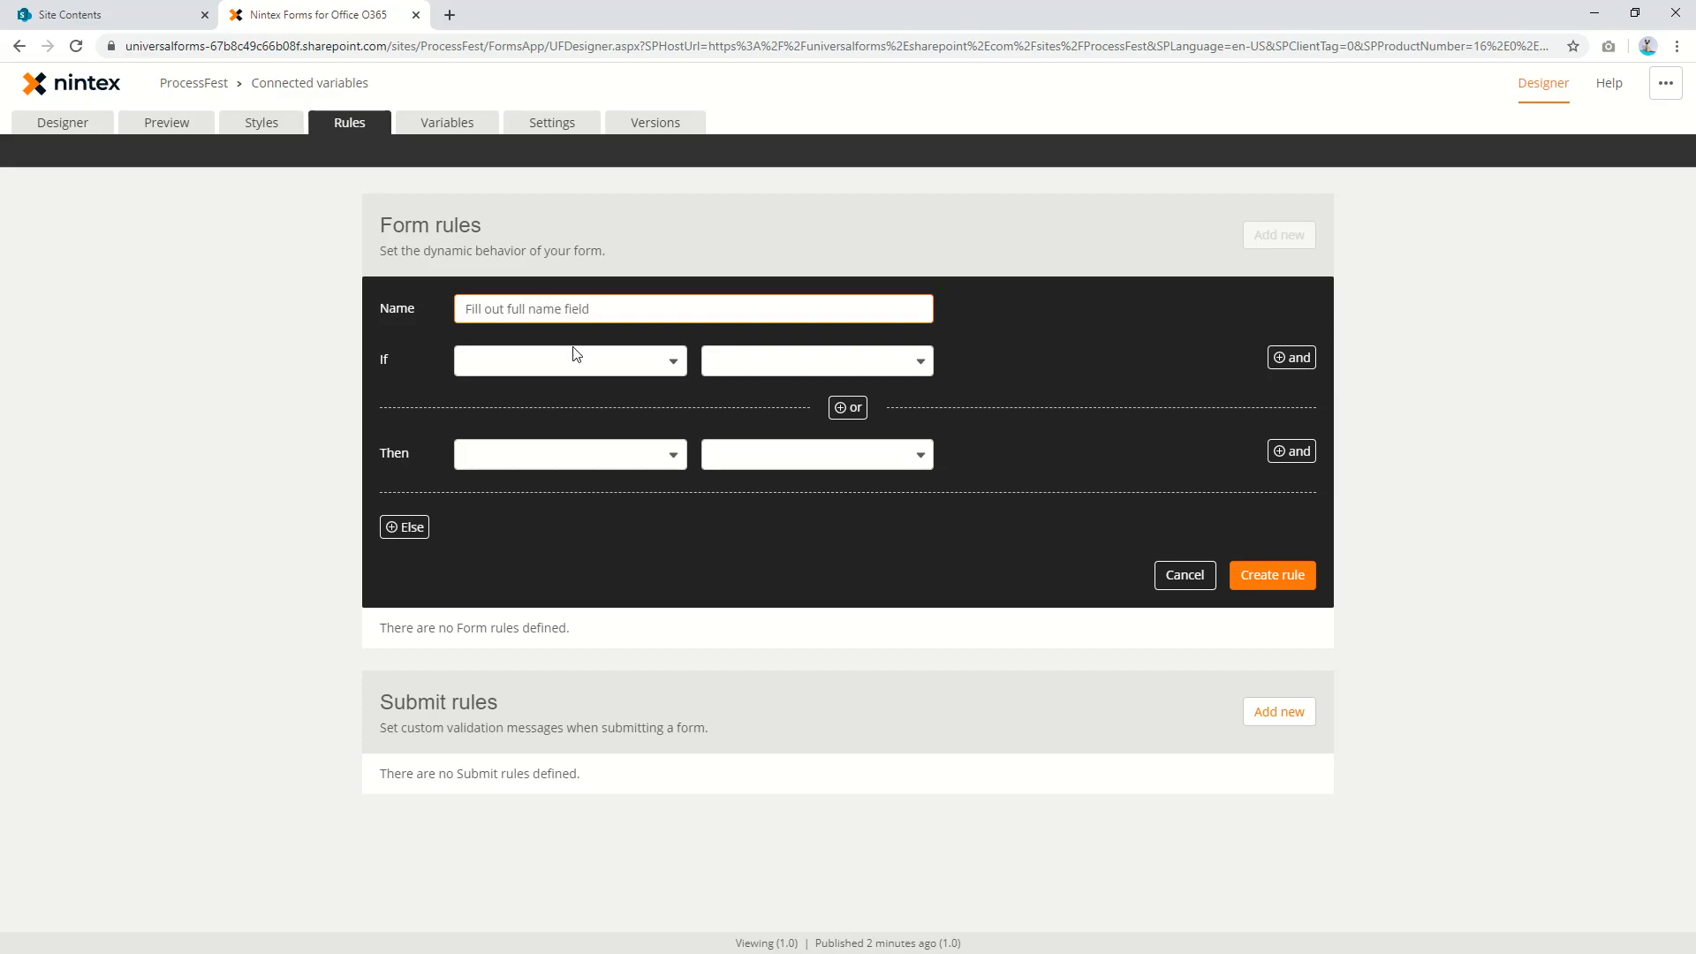
Add a second condition requiring Last name to be filled
click(811, 360)
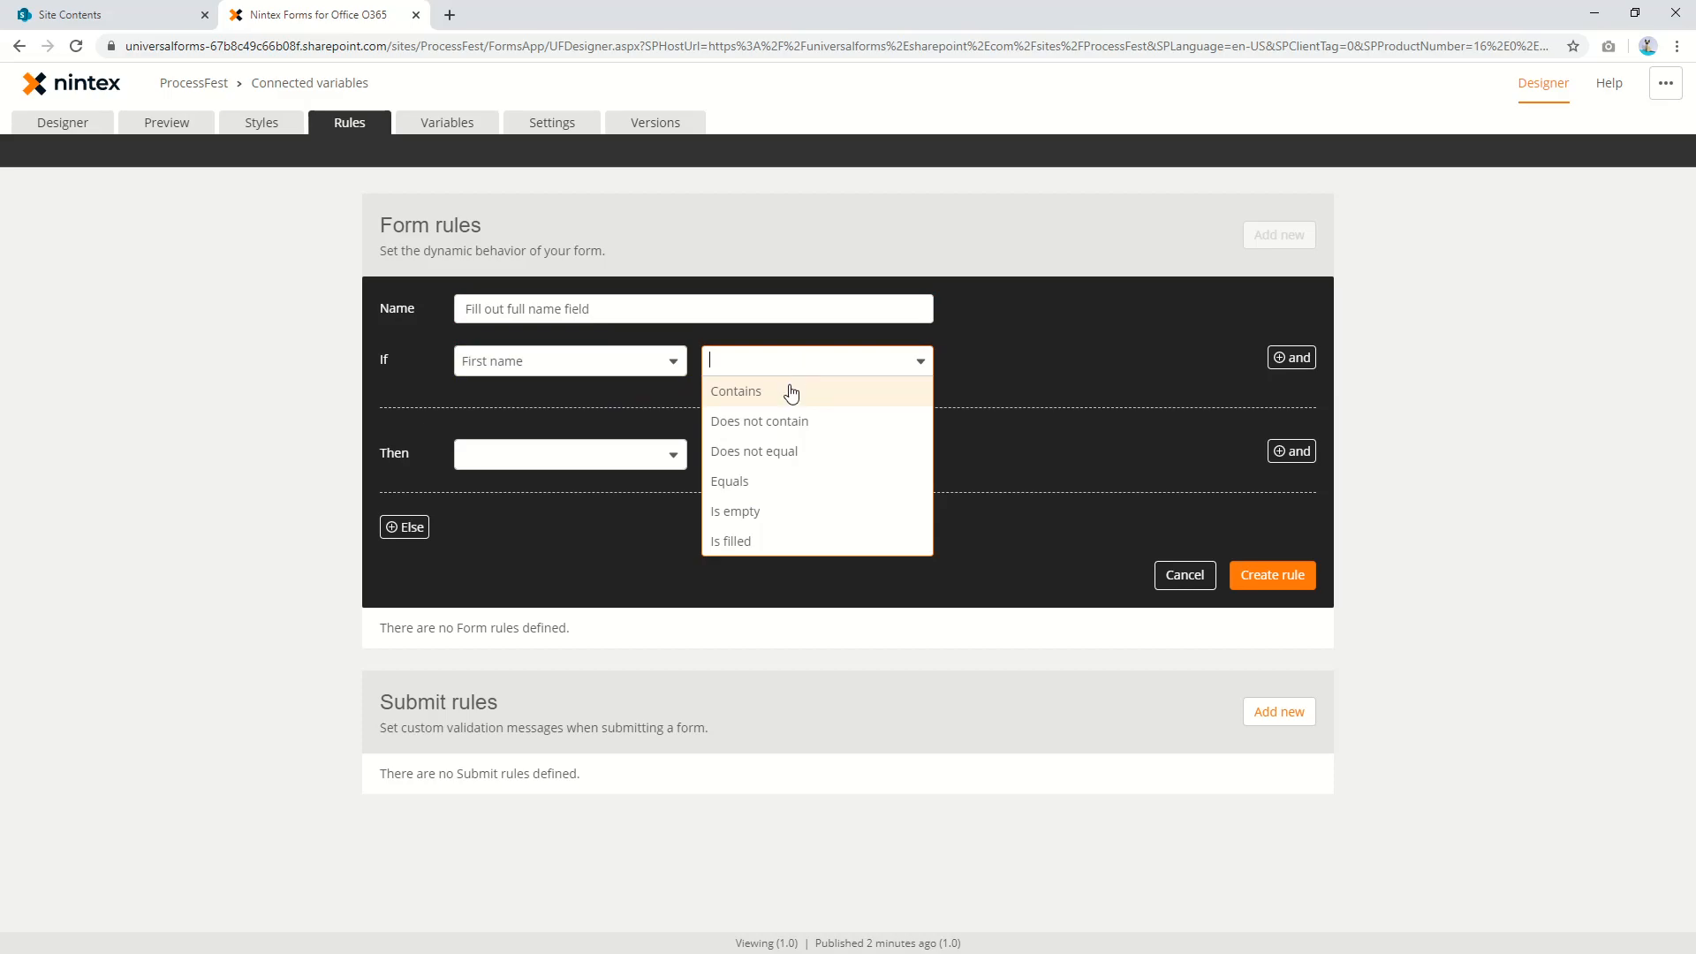
click(731, 541)
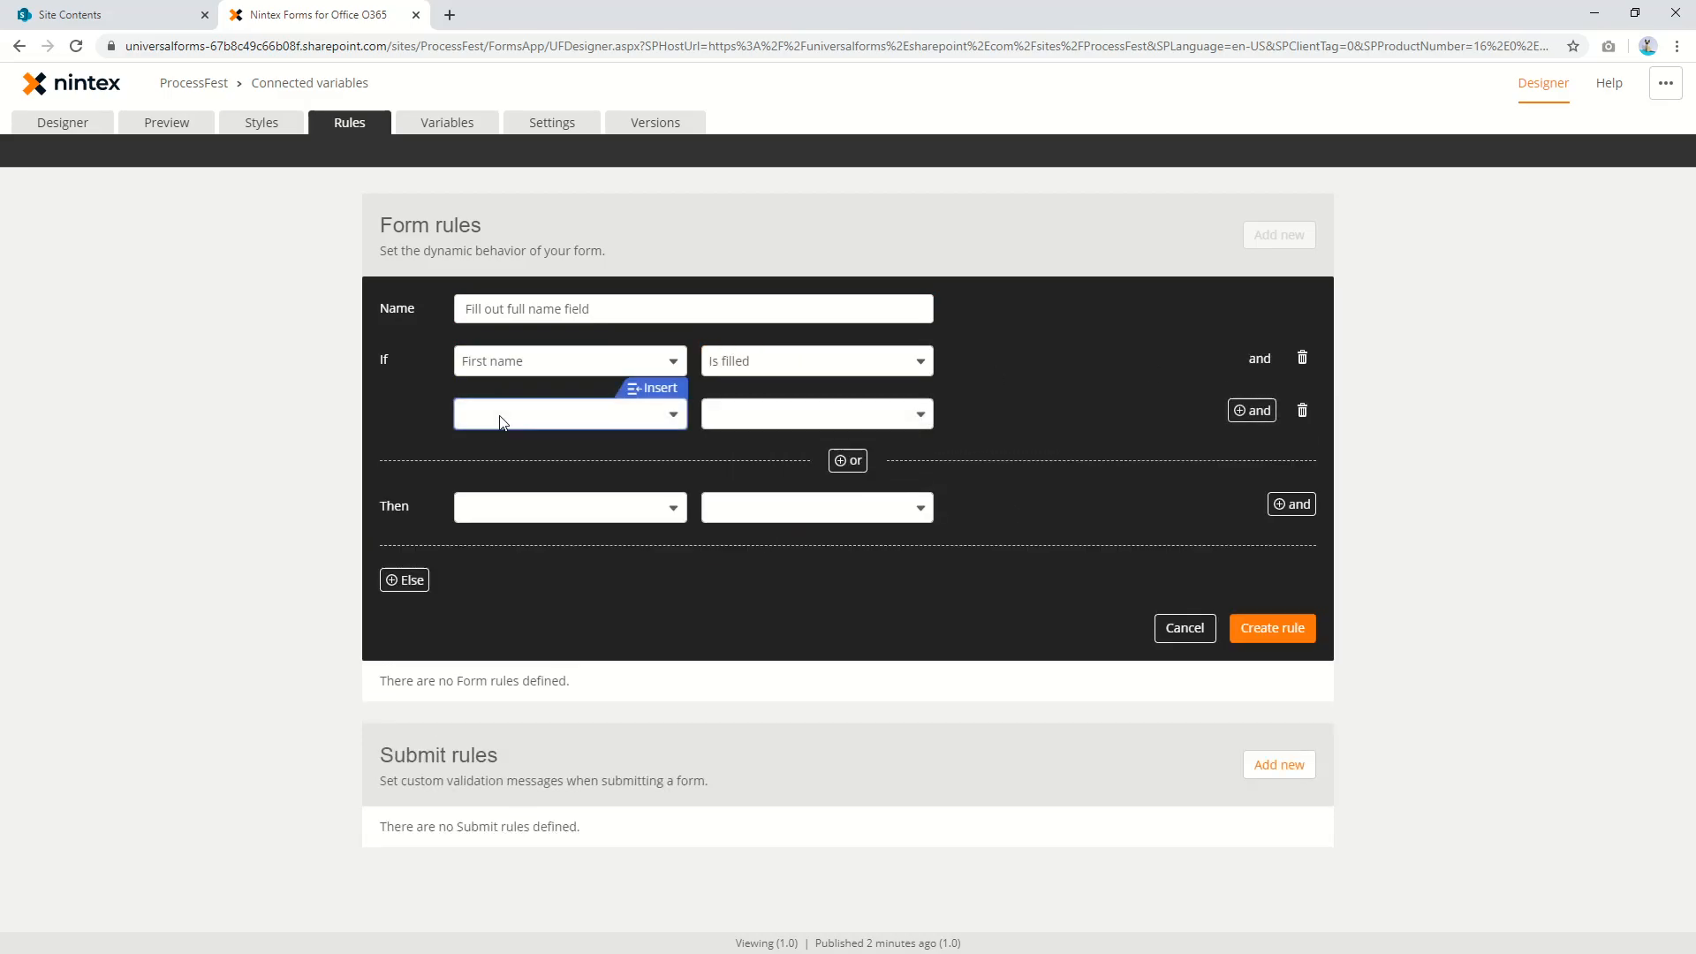
click(814, 412)
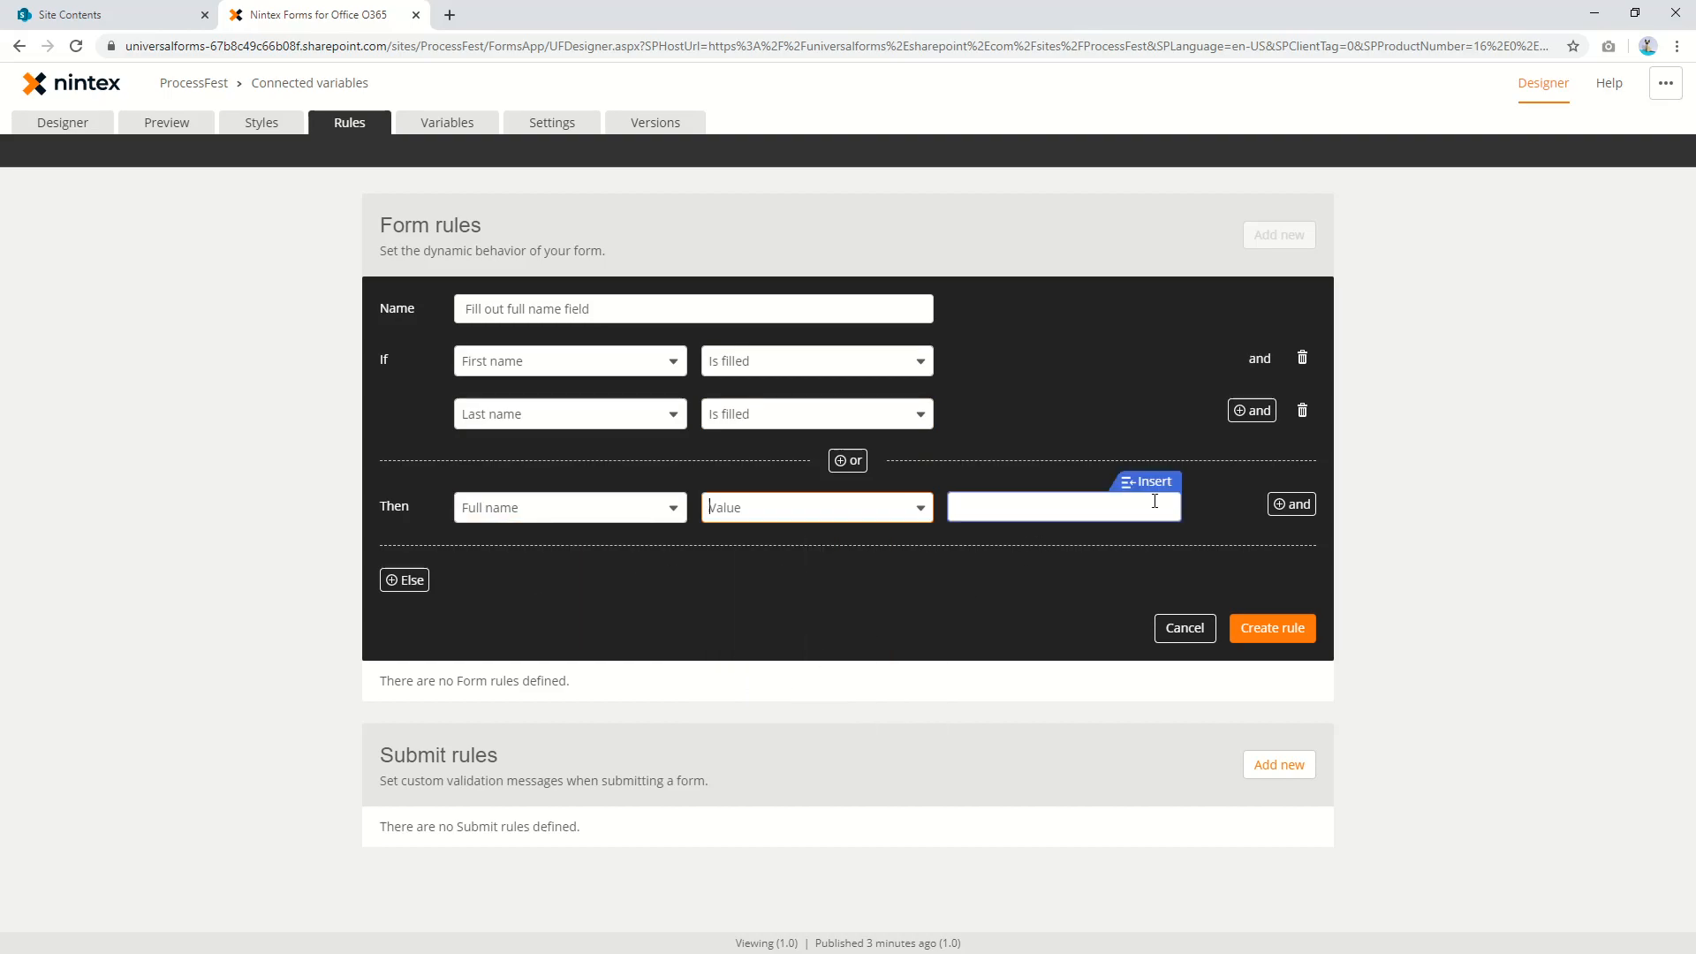
Enter a formula for Full name starting with [Form].[First name] plus Last name
click(1144, 481)
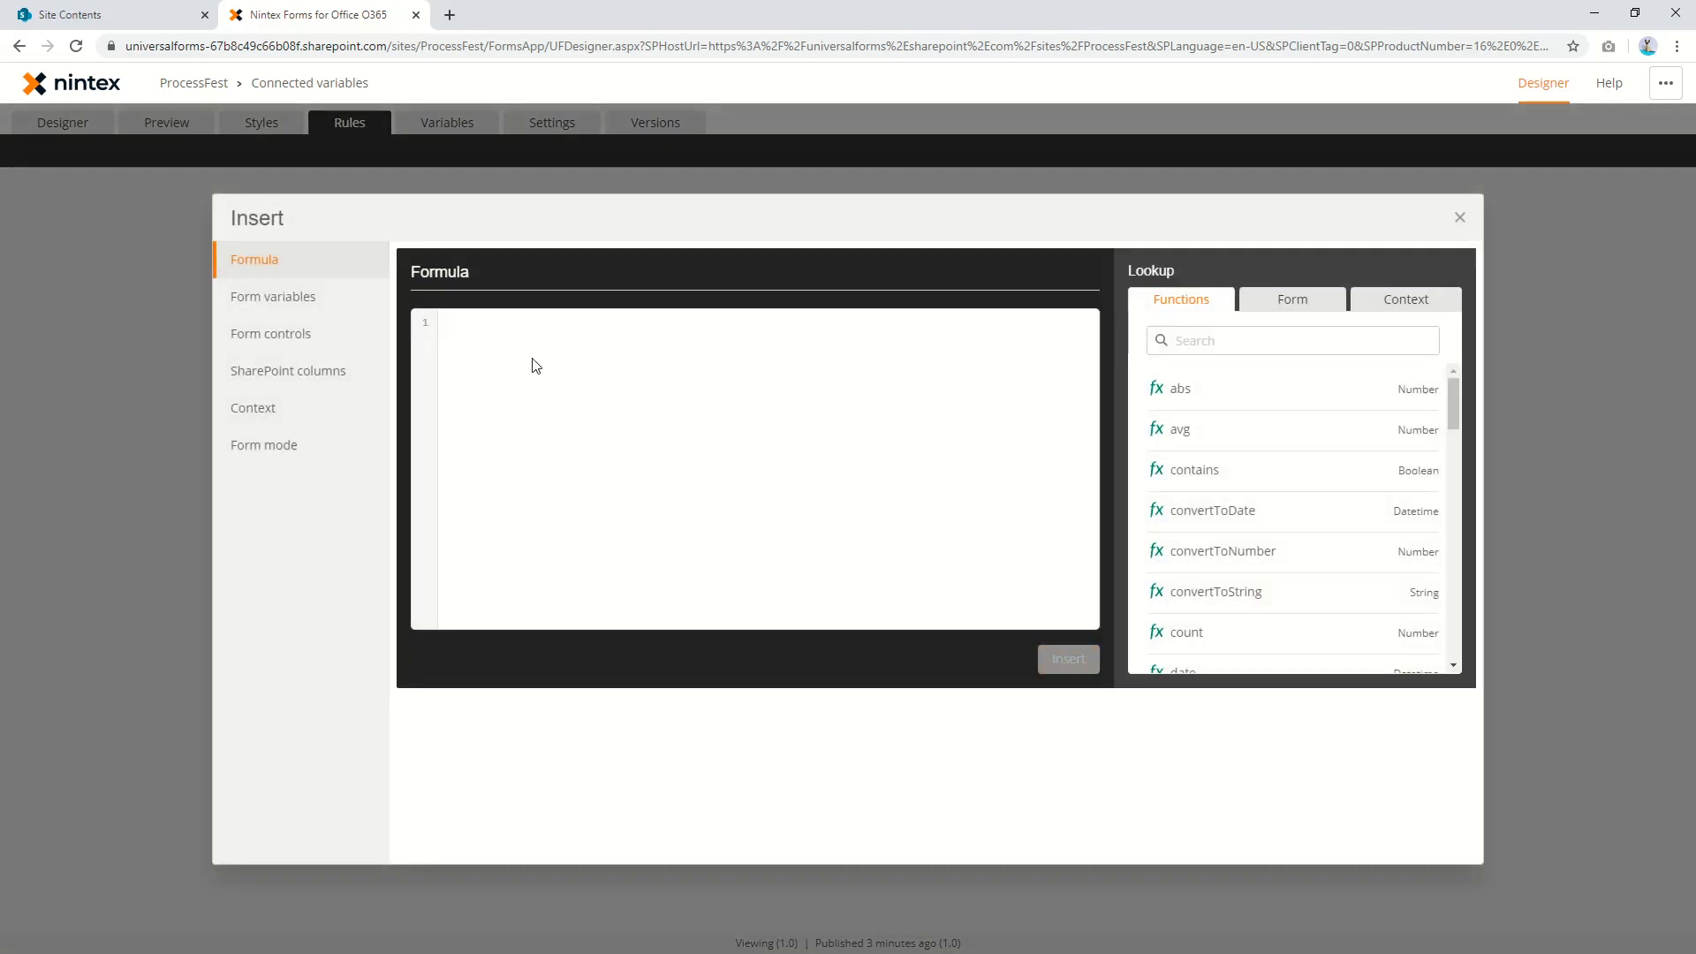
text([Form].[First name])
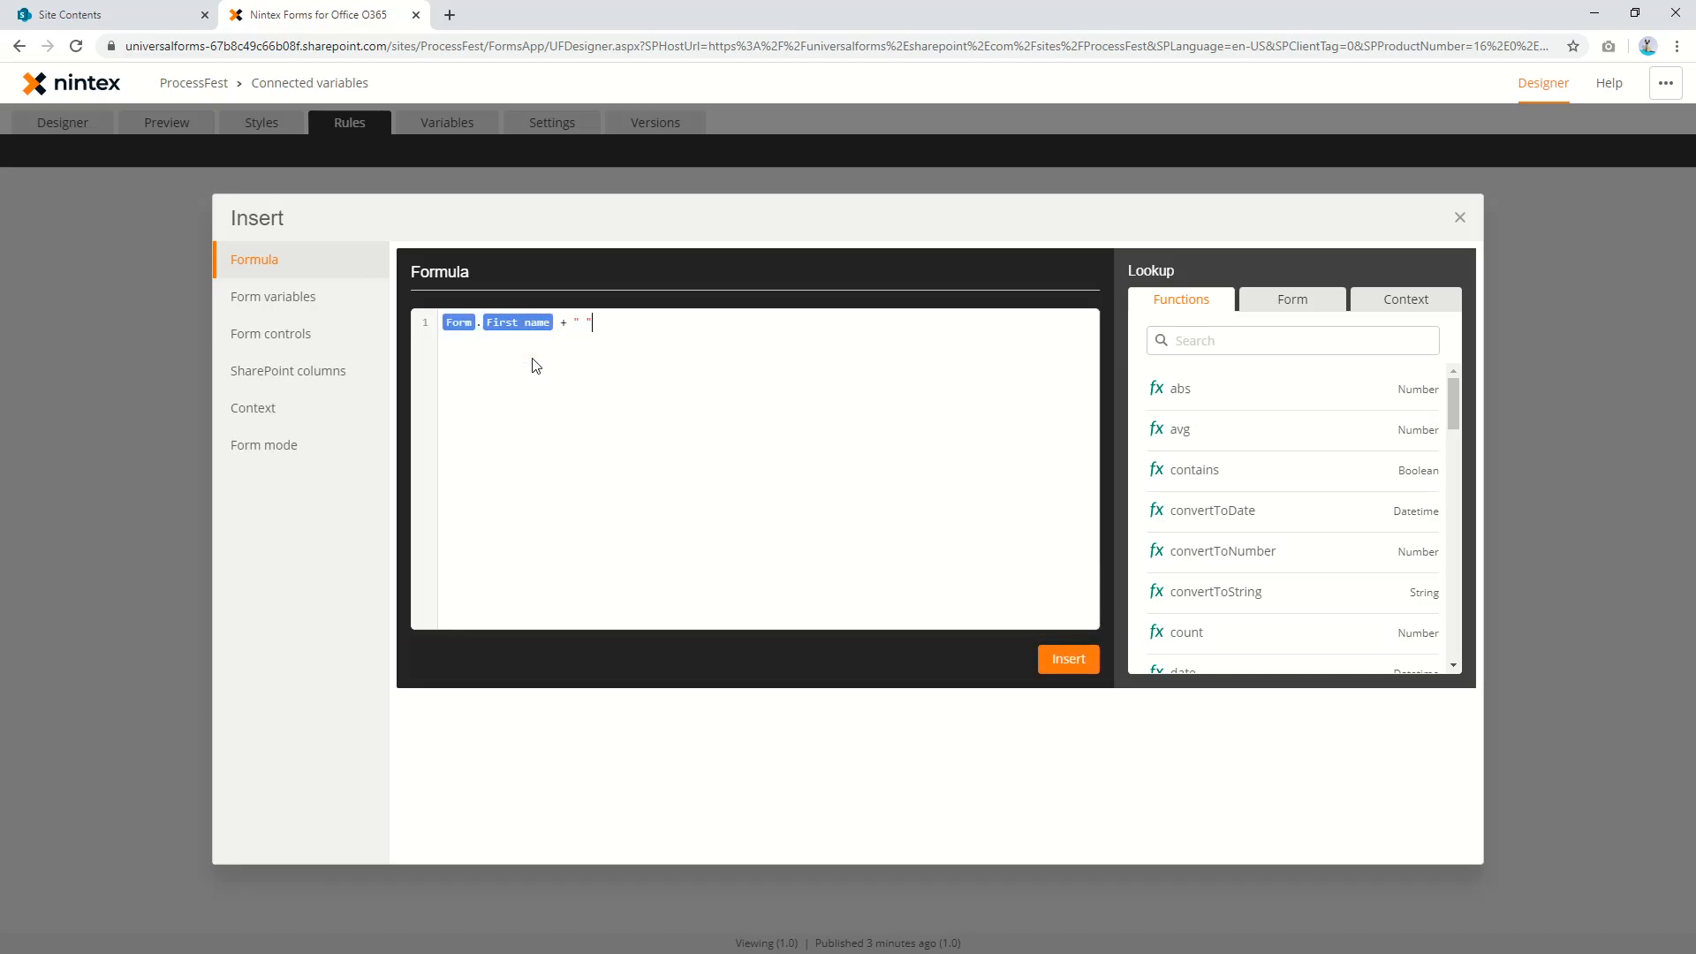
text(+ last)
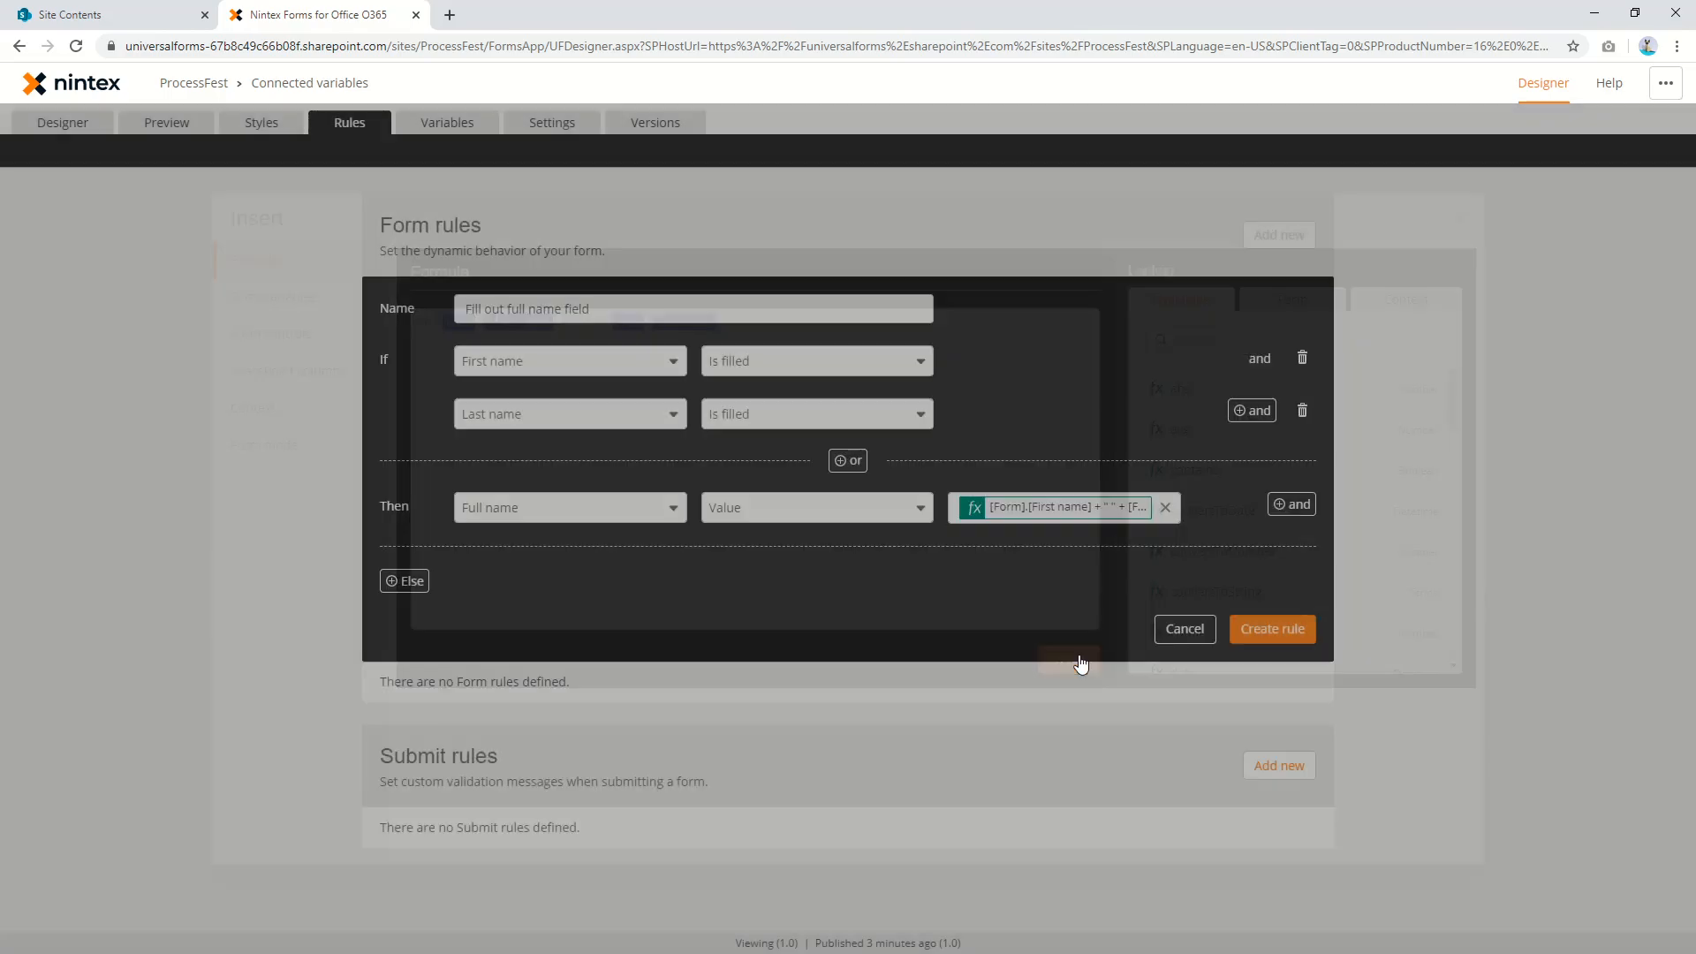
Add an Else branch setting Full name's Value, and create the rule
click(404, 581)
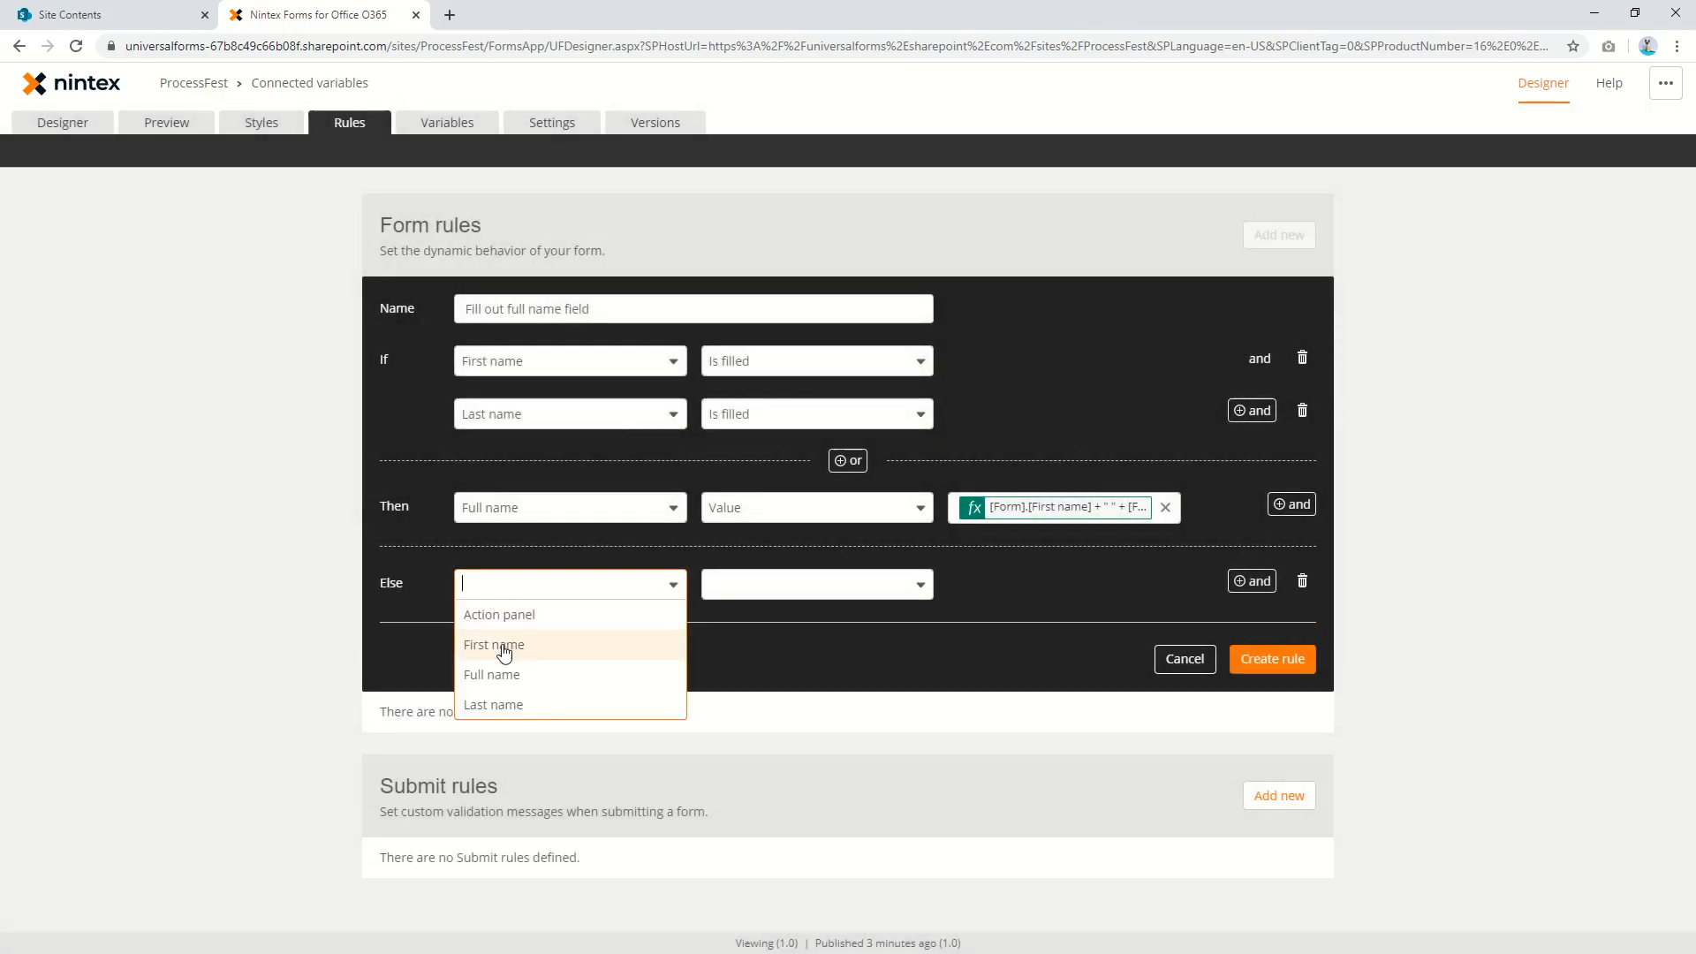
click(492, 674)
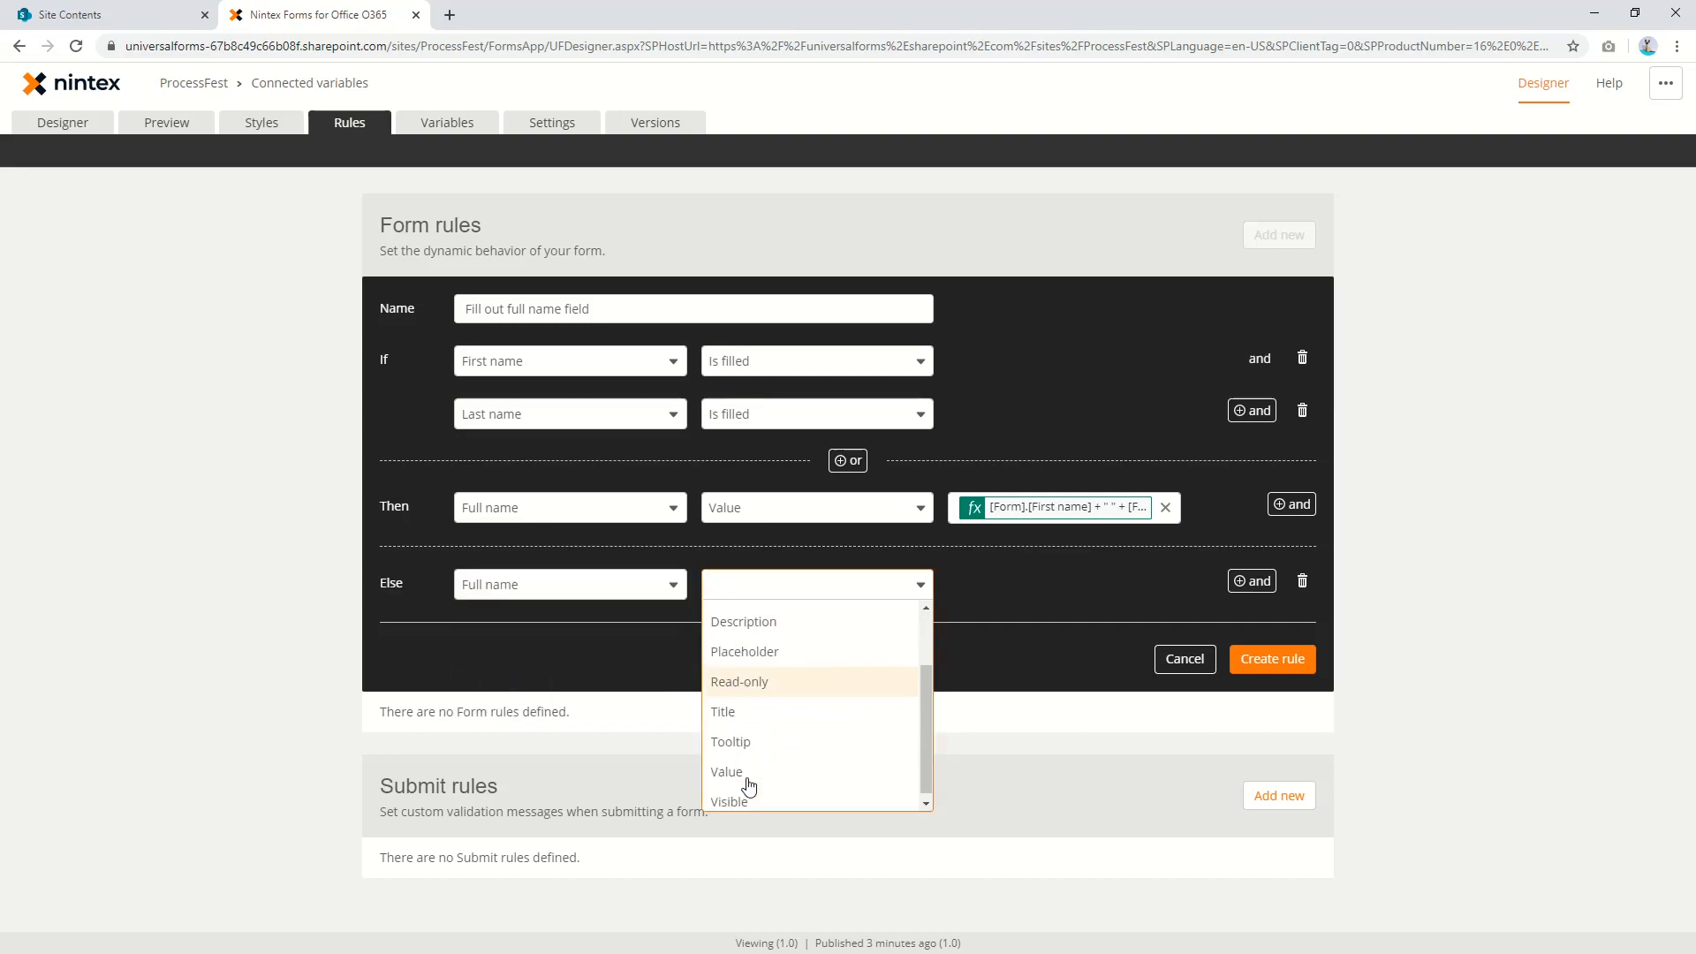
click(726, 771)
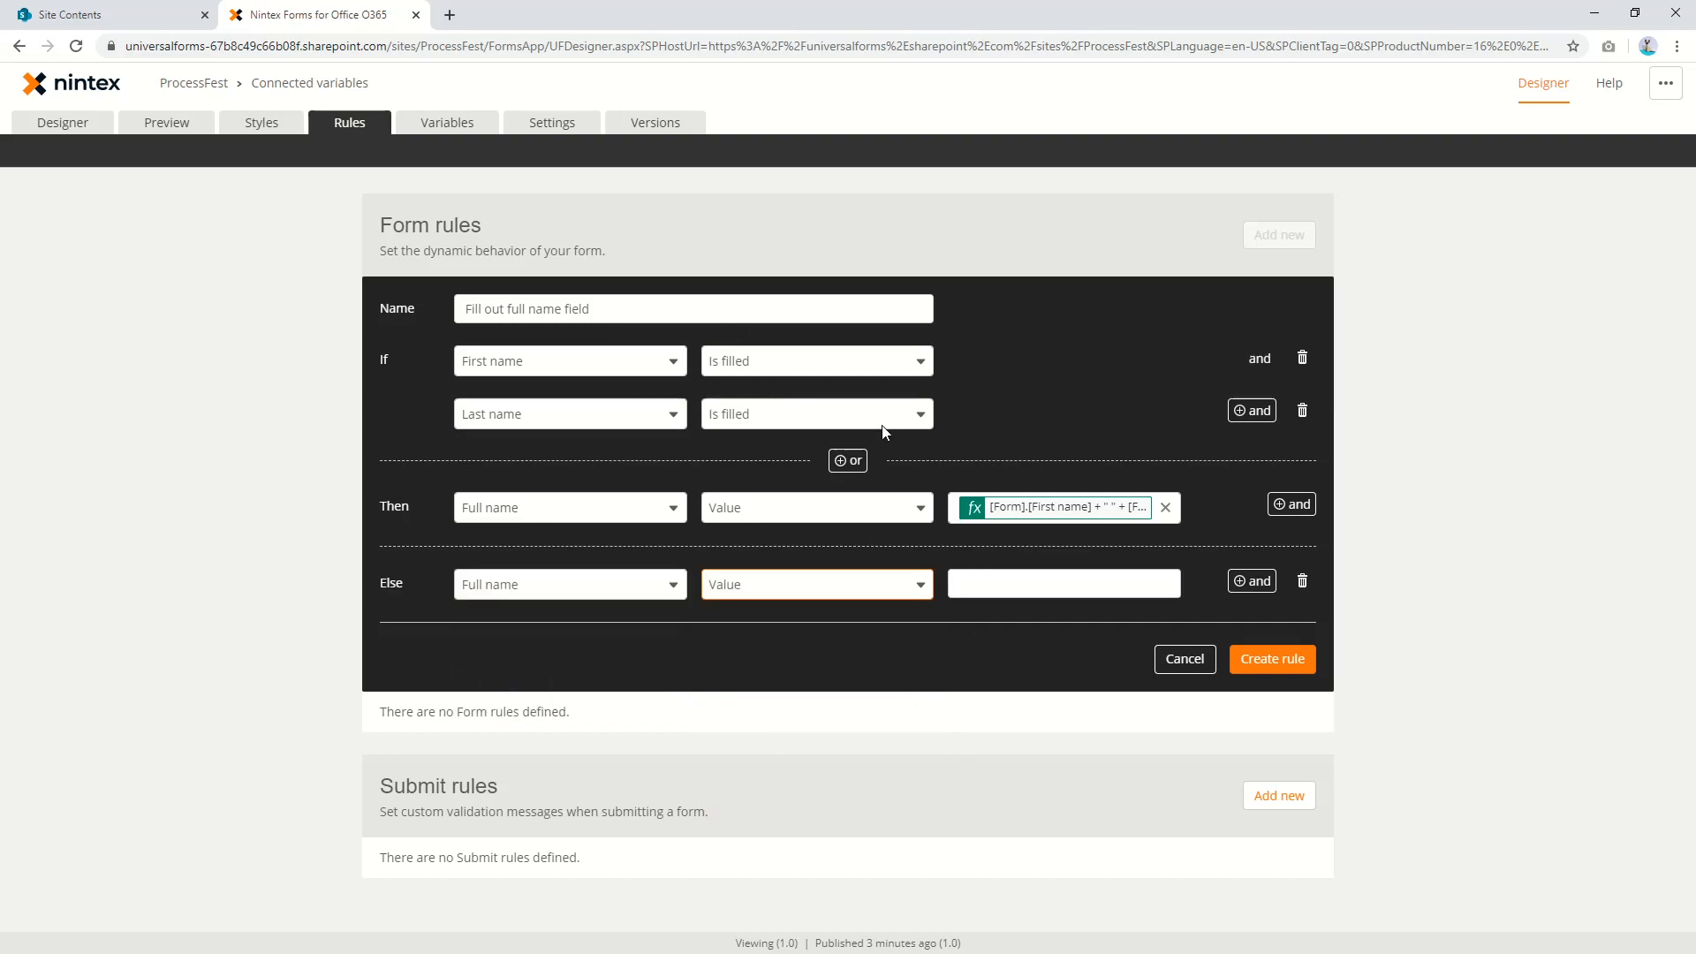
click(1271, 659)
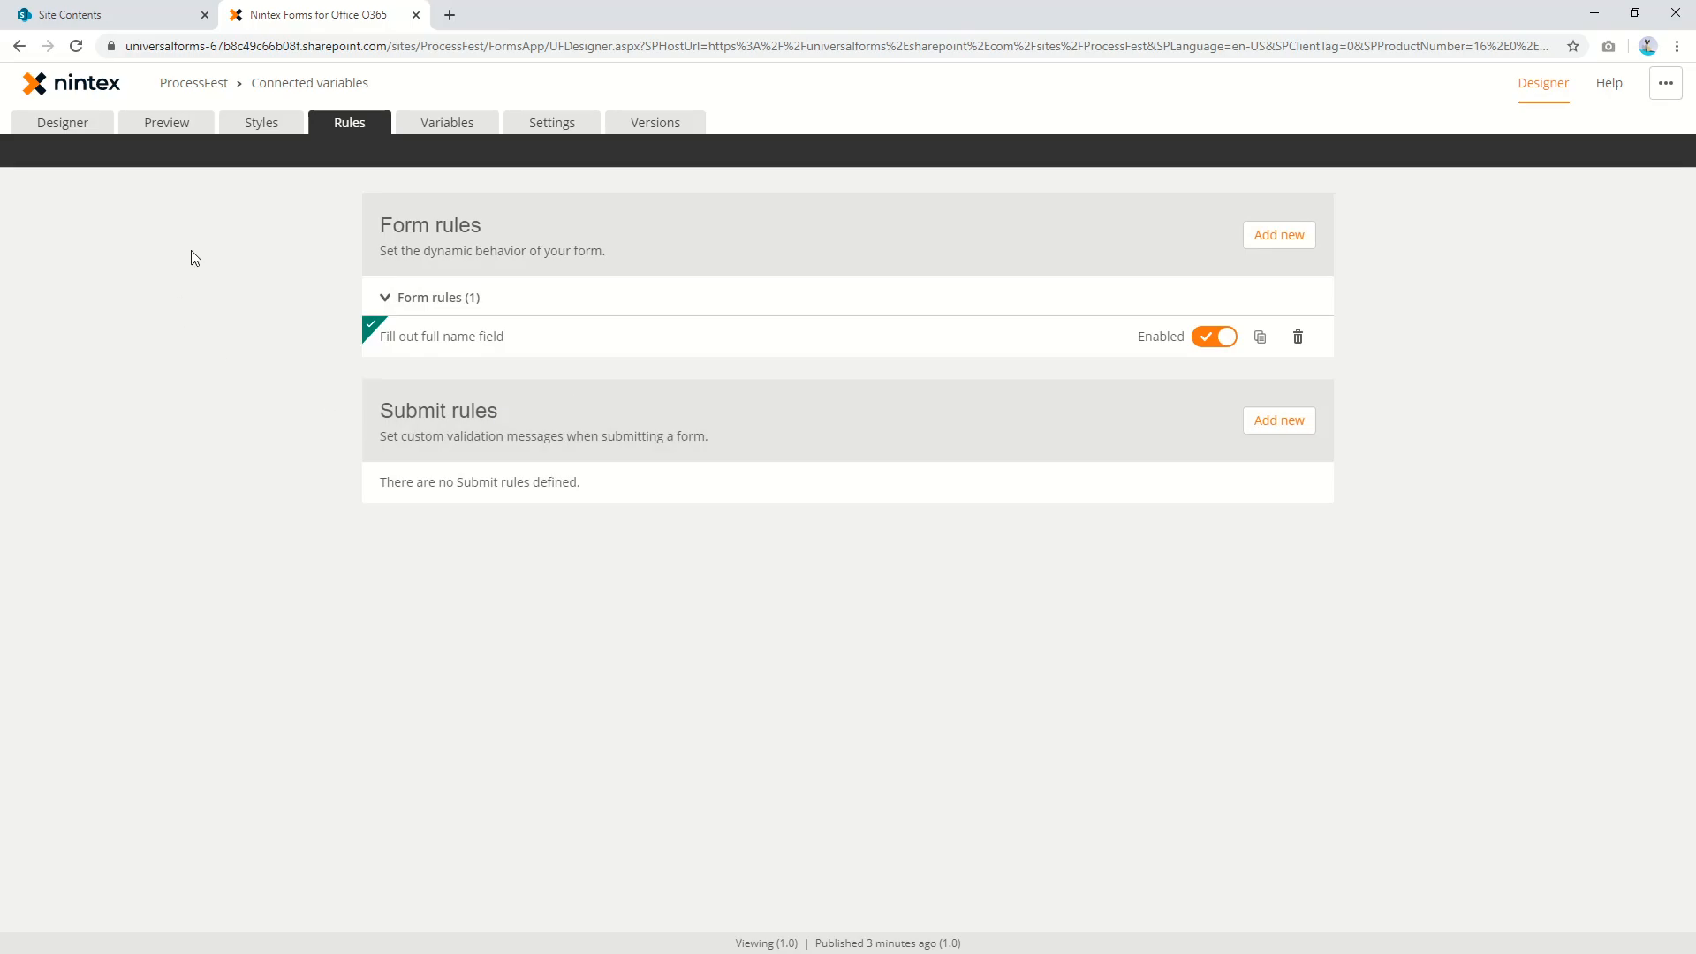
Preview the form with sample names, then return to the Designer
click(165, 121)
text(Gamb)
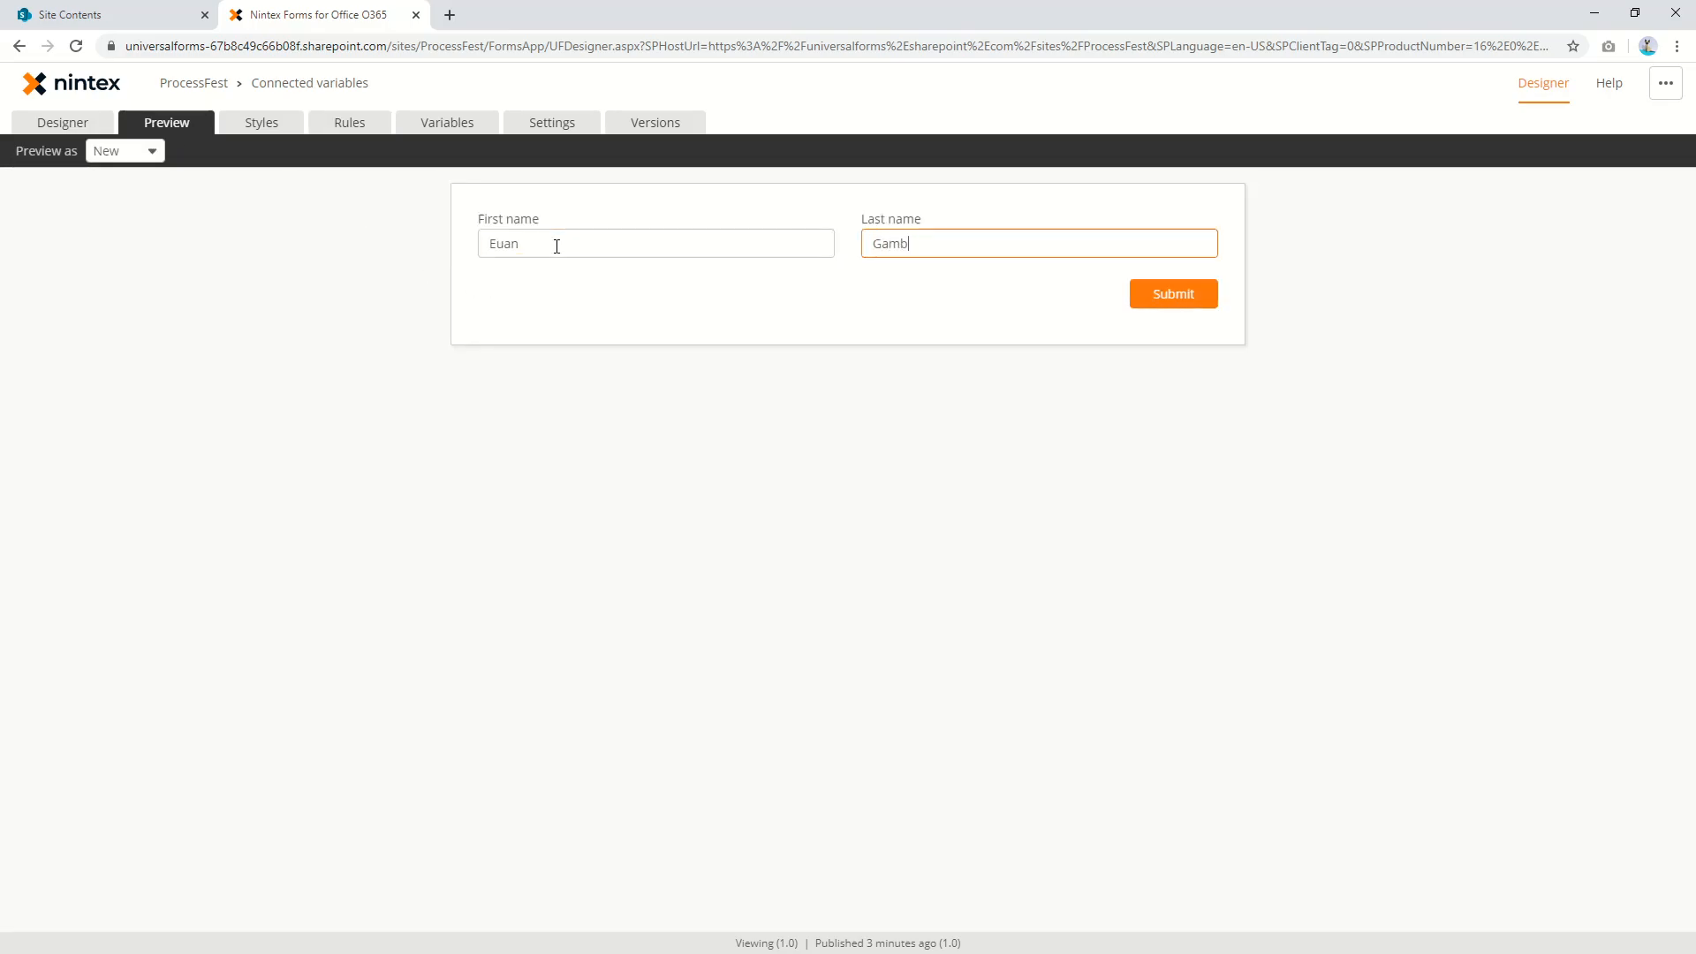
text(le)
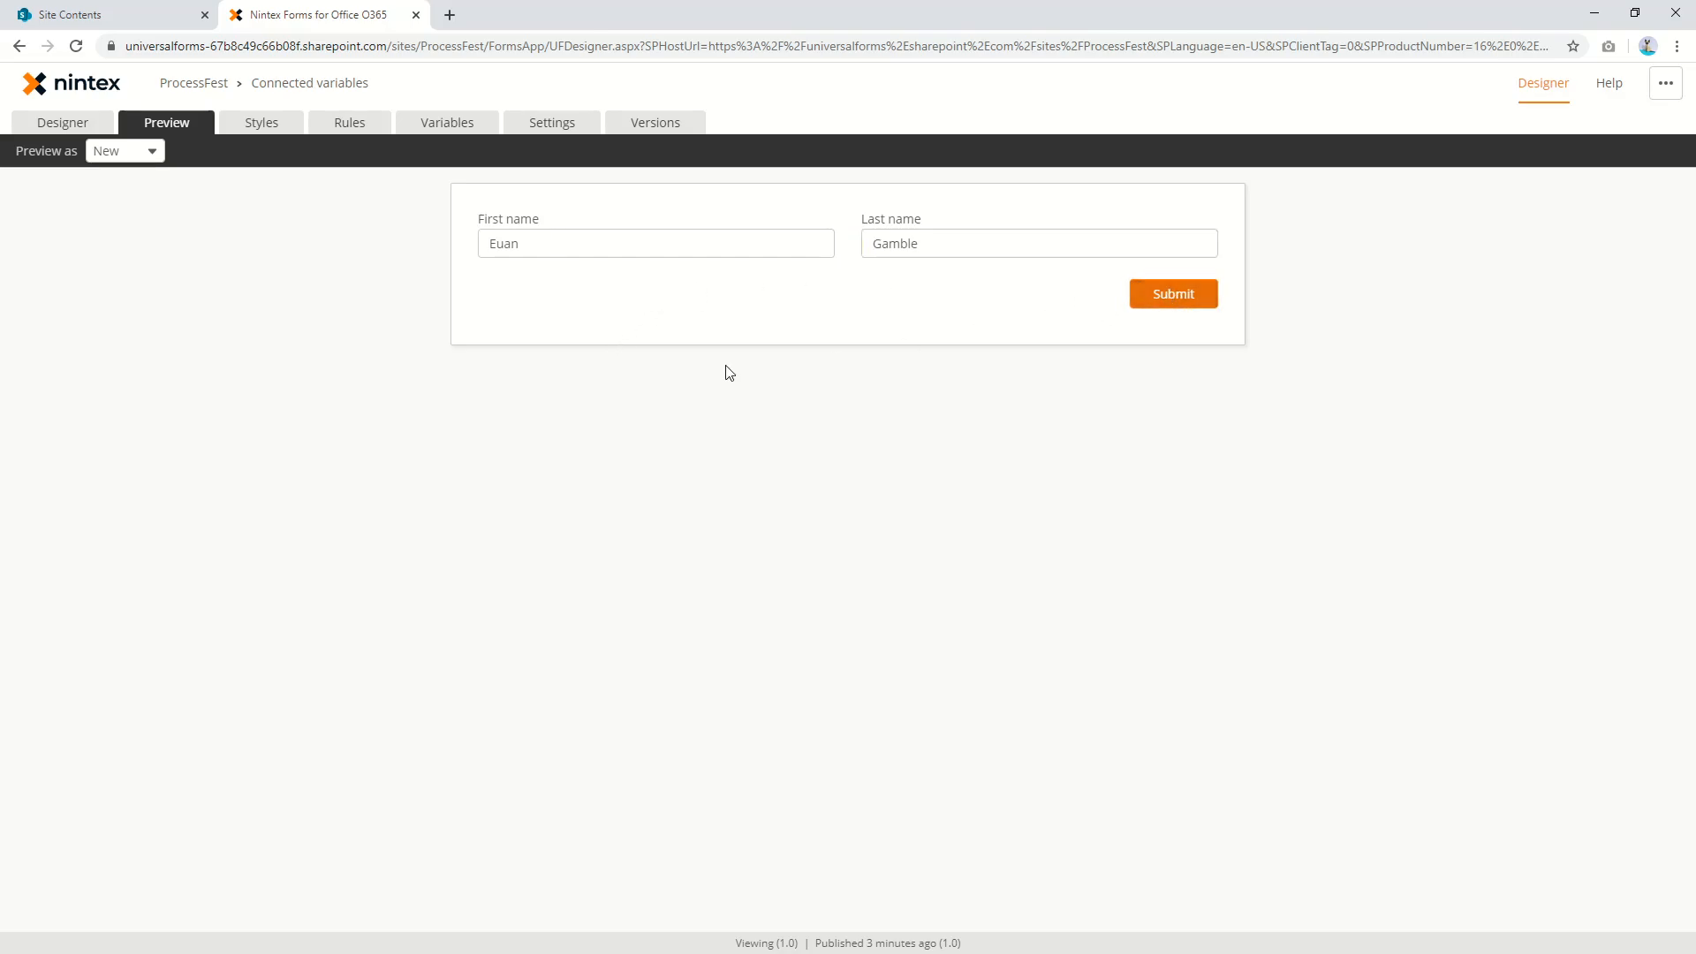
click(62, 121)
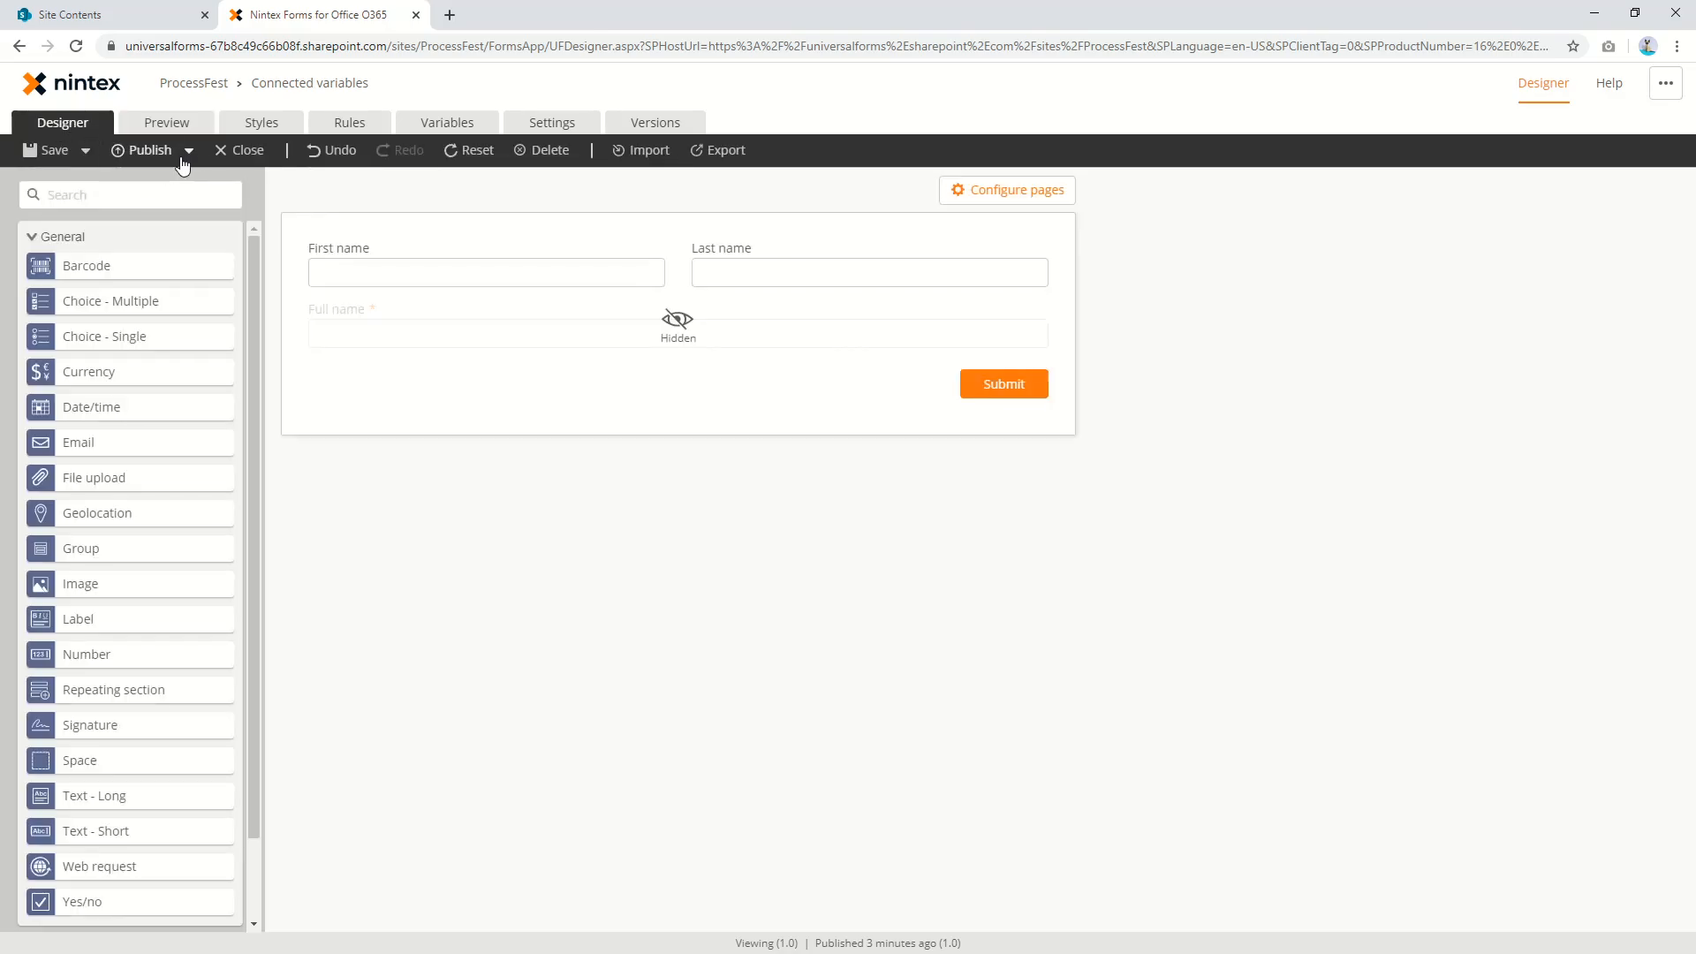
Publish the form using Publish and Close
click(188, 150)
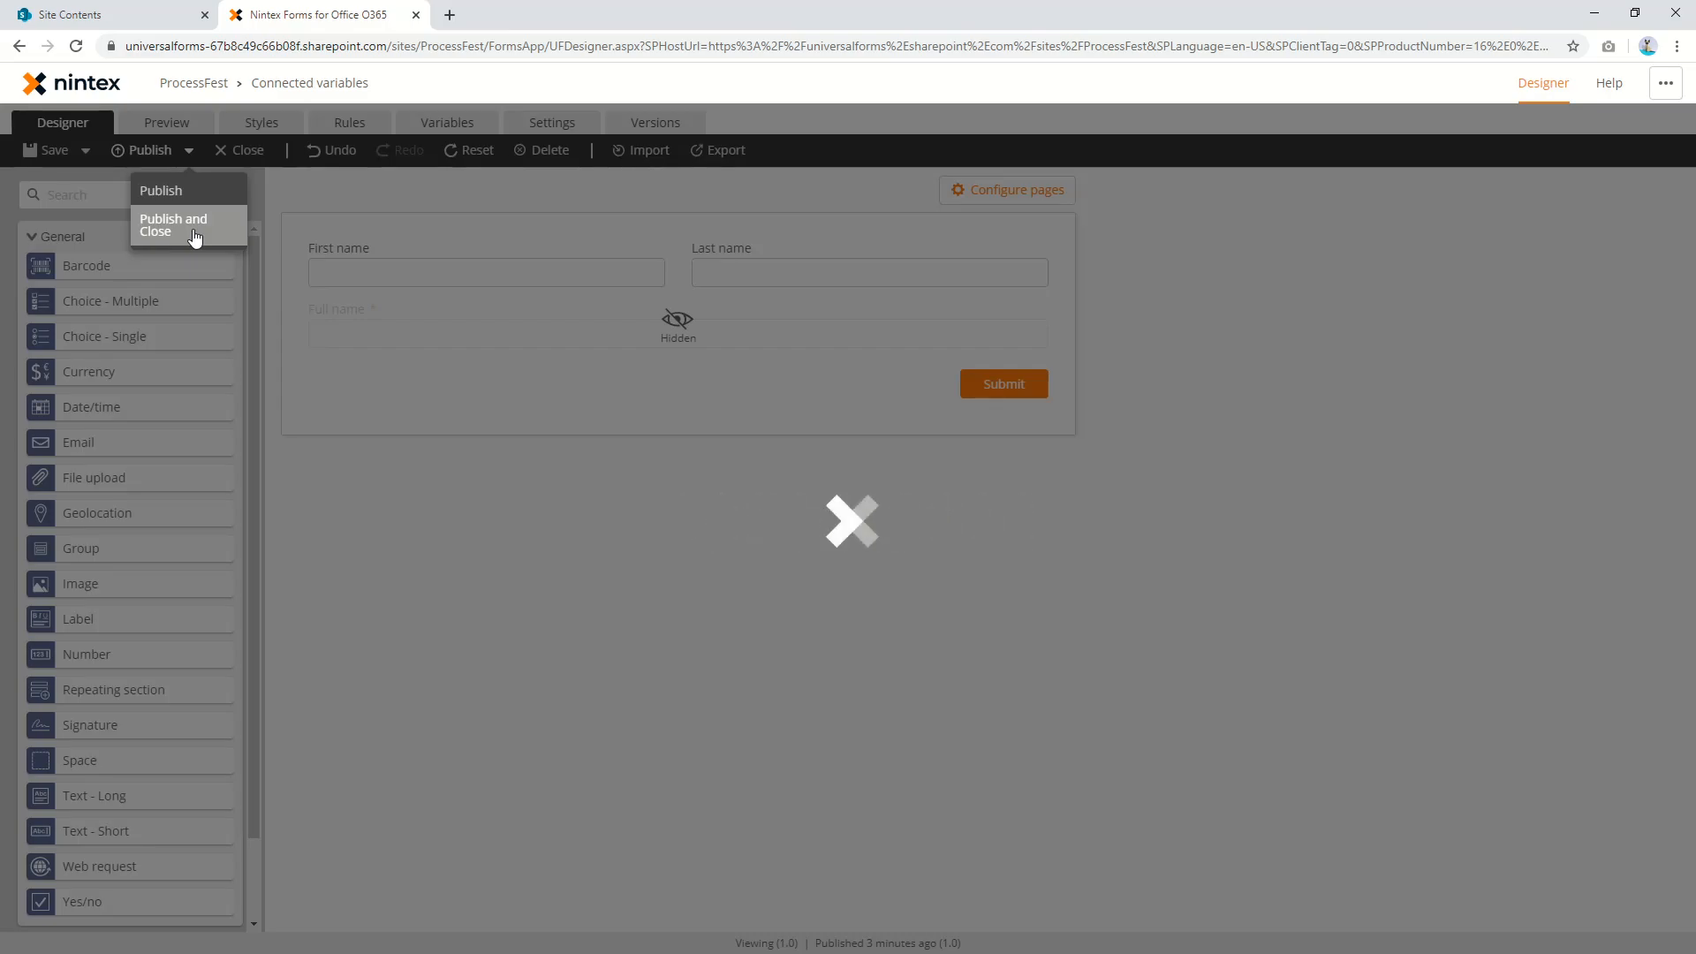
click(173, 223)
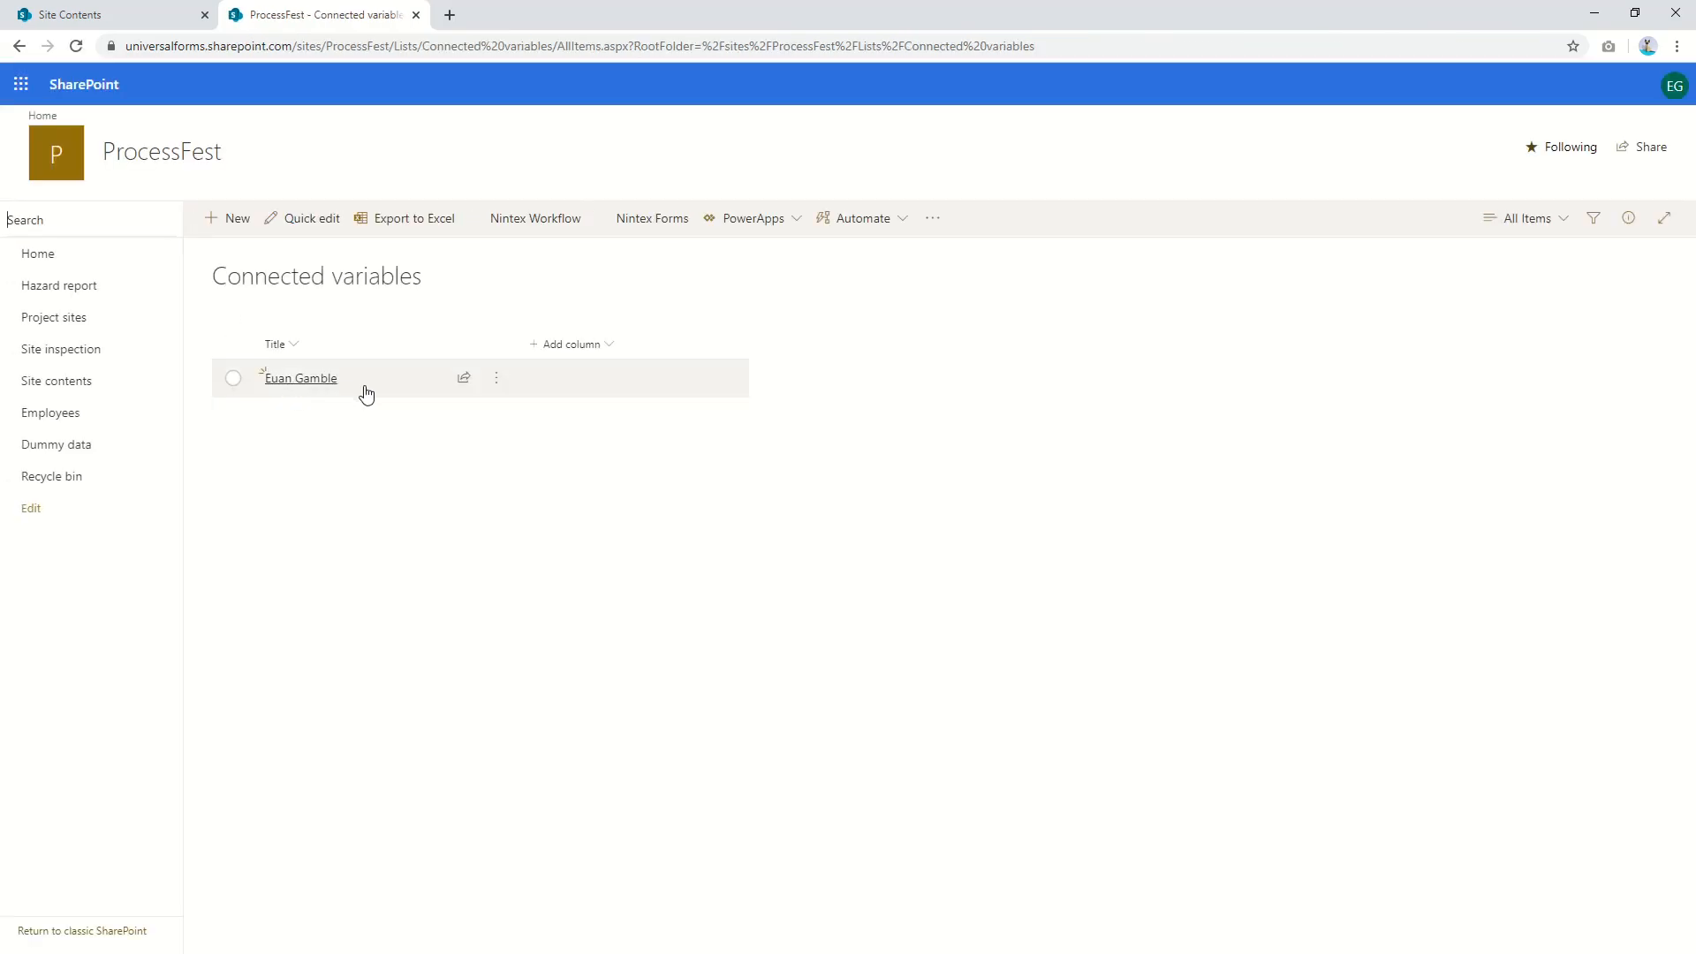
Select the existing Connected variables entry and start a new list item
click(232, 377)
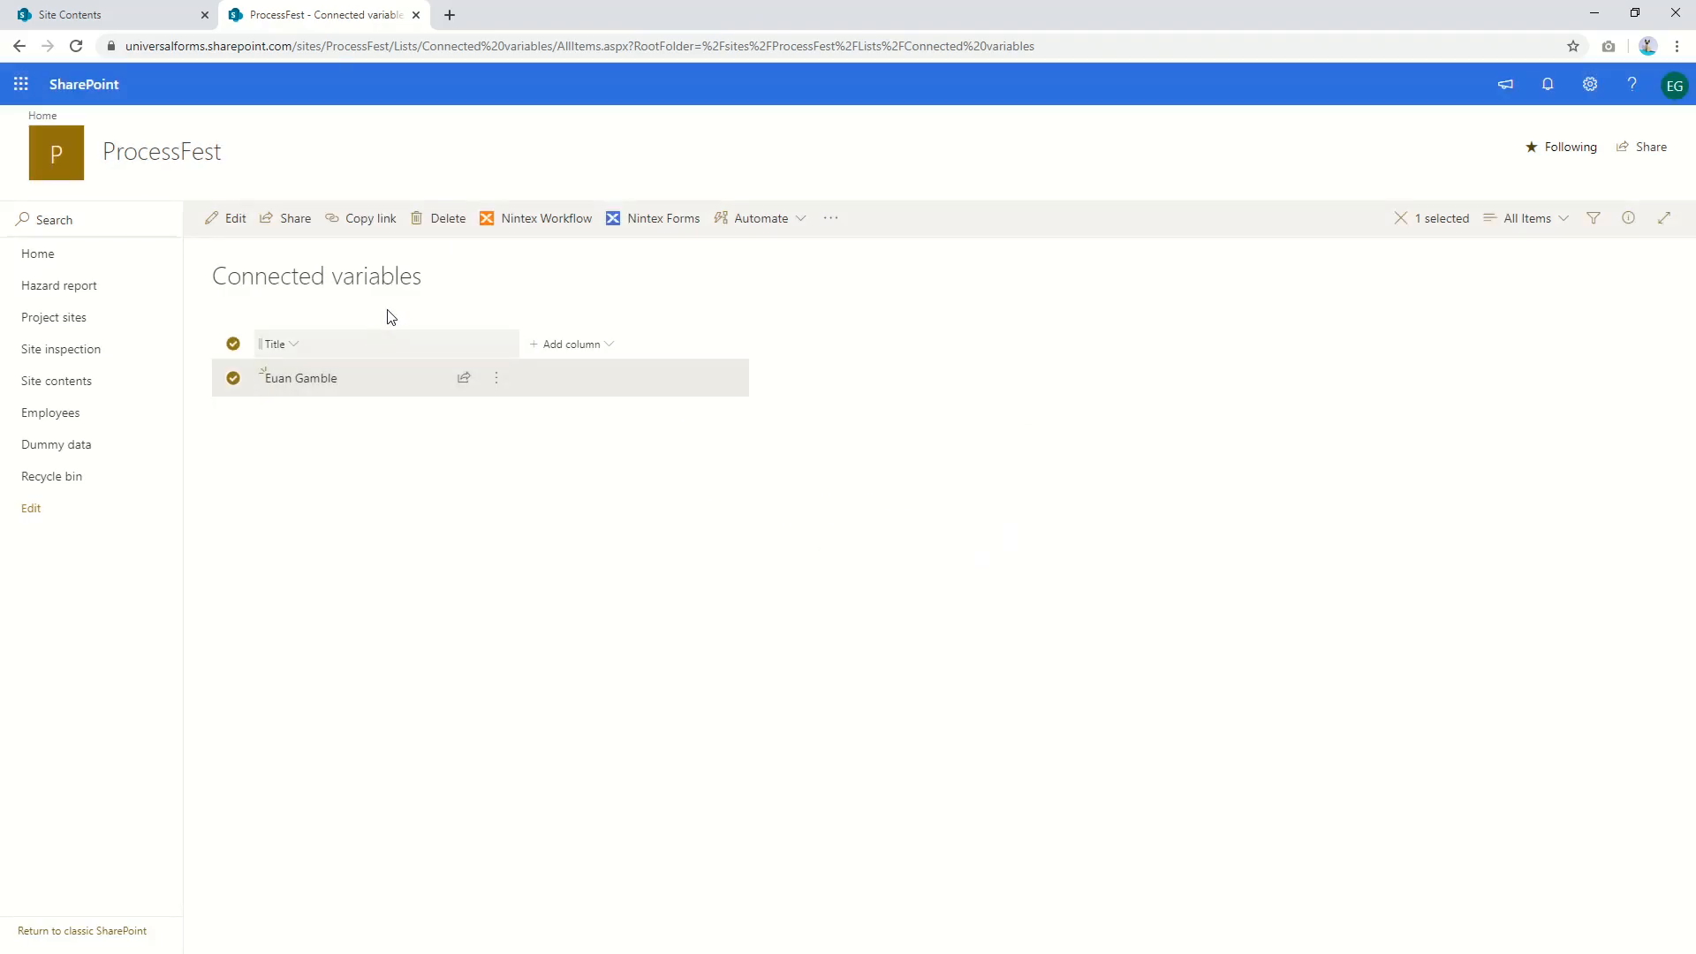
click(438, 218)
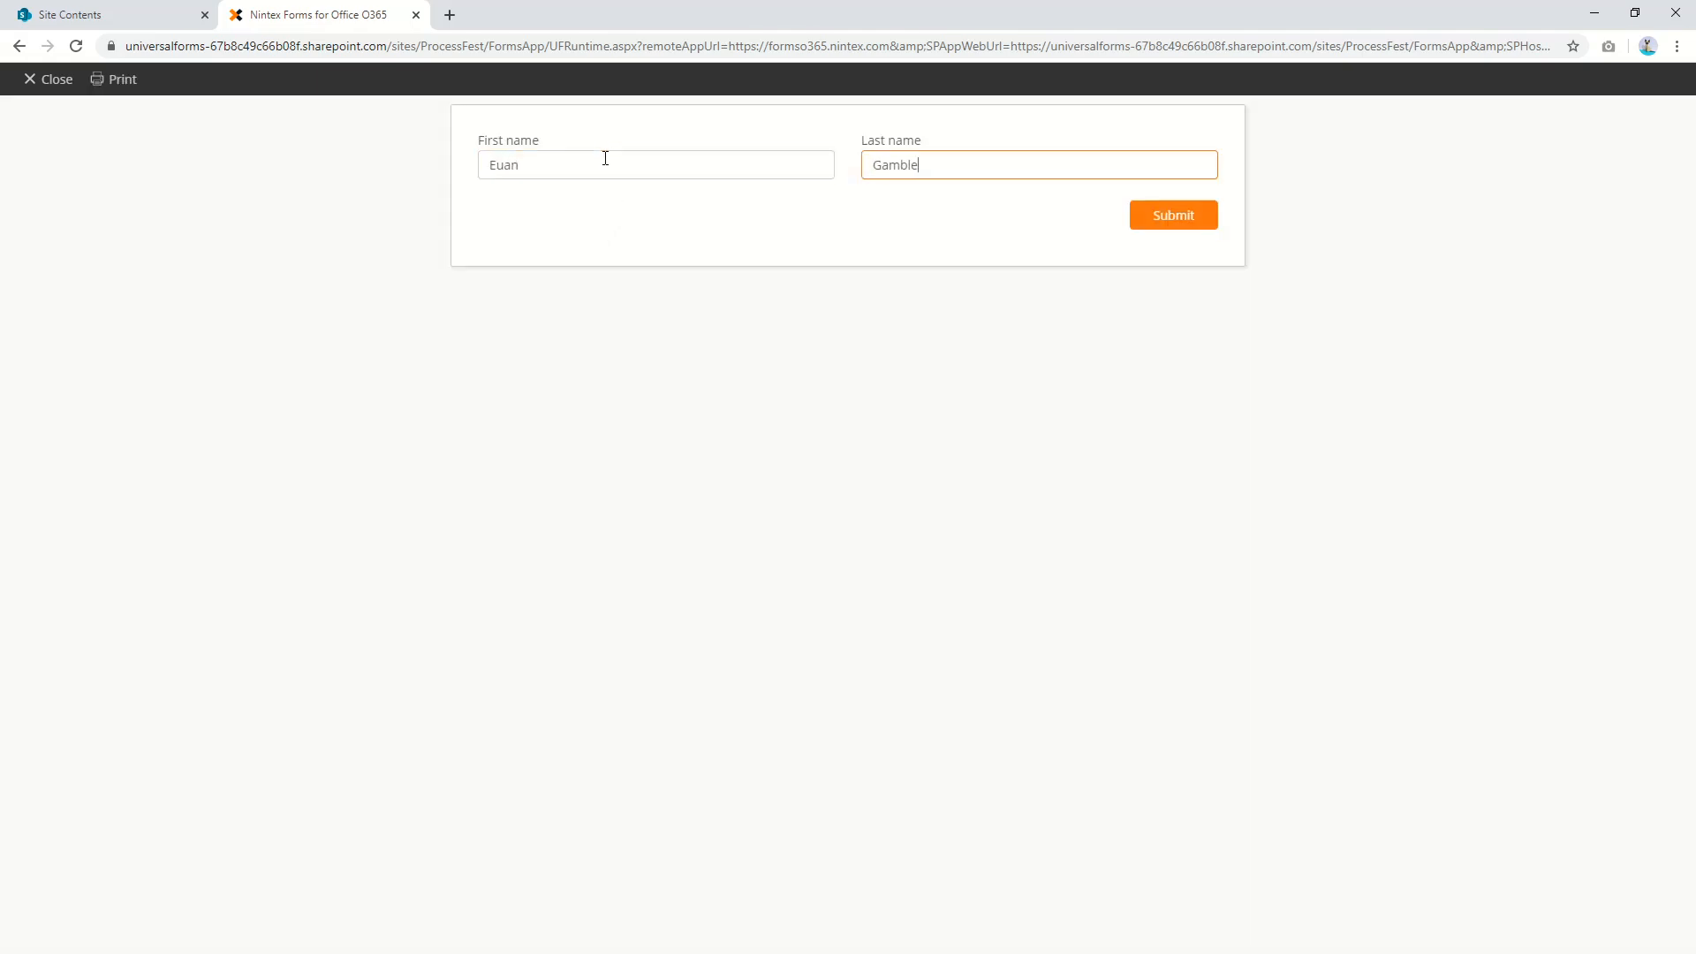
Submit the new item with the sample first and last names
click(1172, 214)
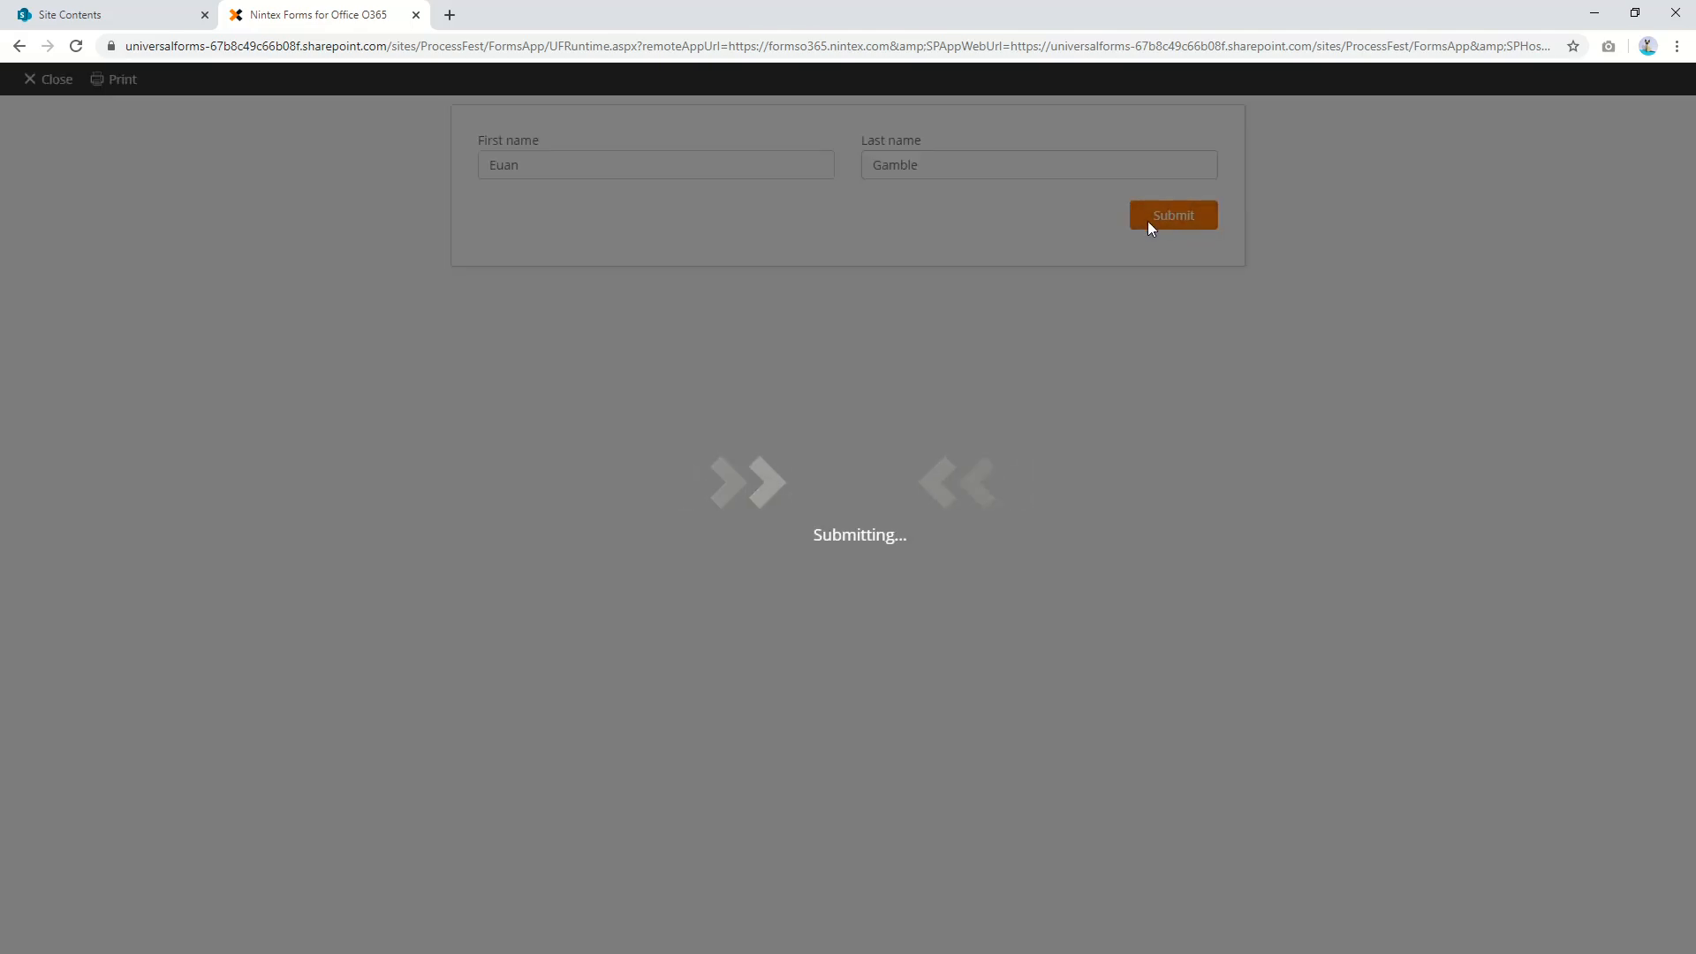
mouse_move(602, 375)
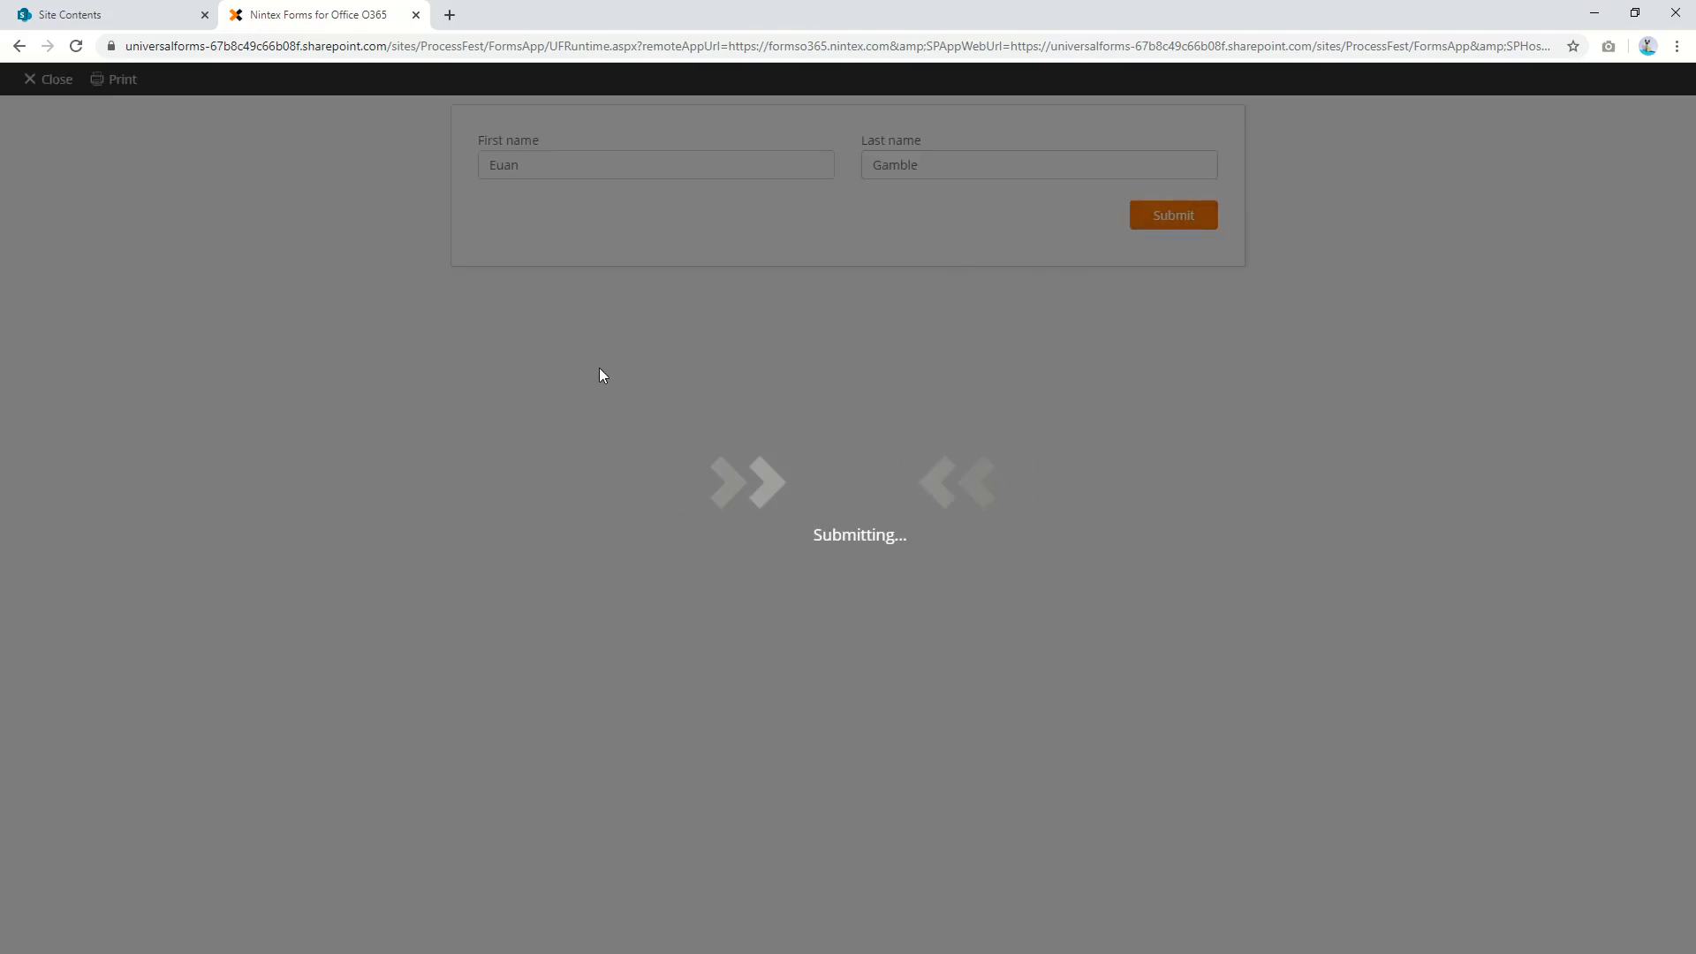